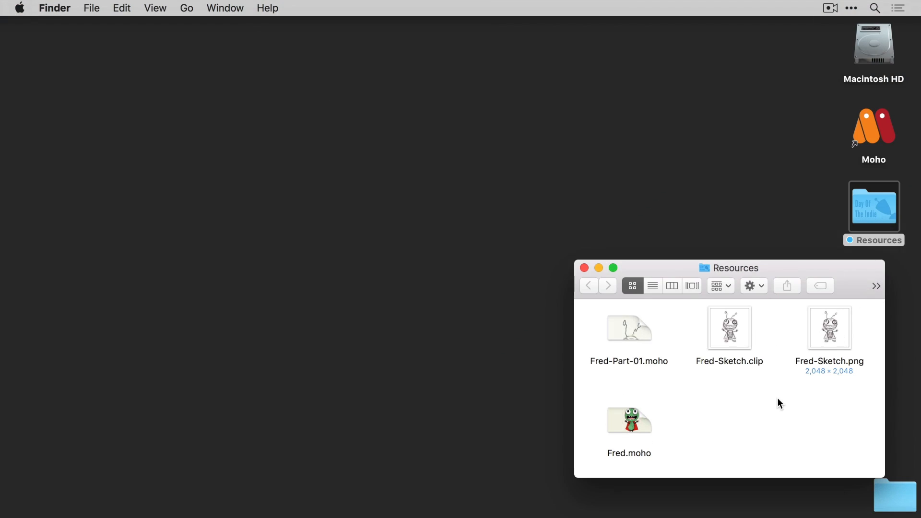
mouse_move(627, 374)
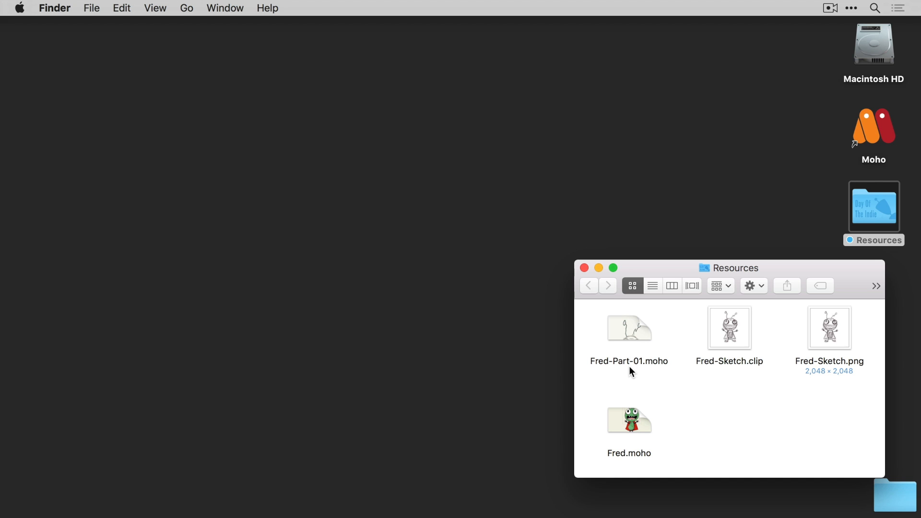
Step: Select Fred-Part-01.moho in the Resources Finder window and open it in Moho
left_click(629, 327)
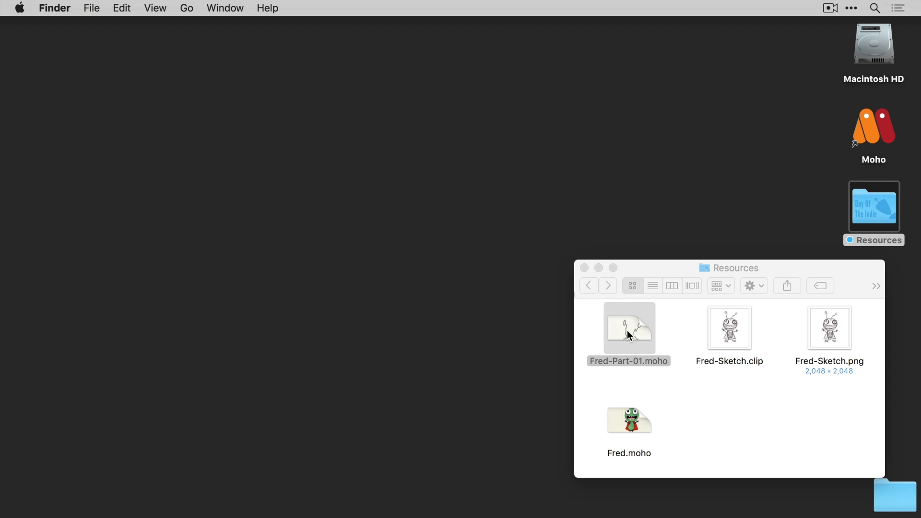
double_click(628, 328)
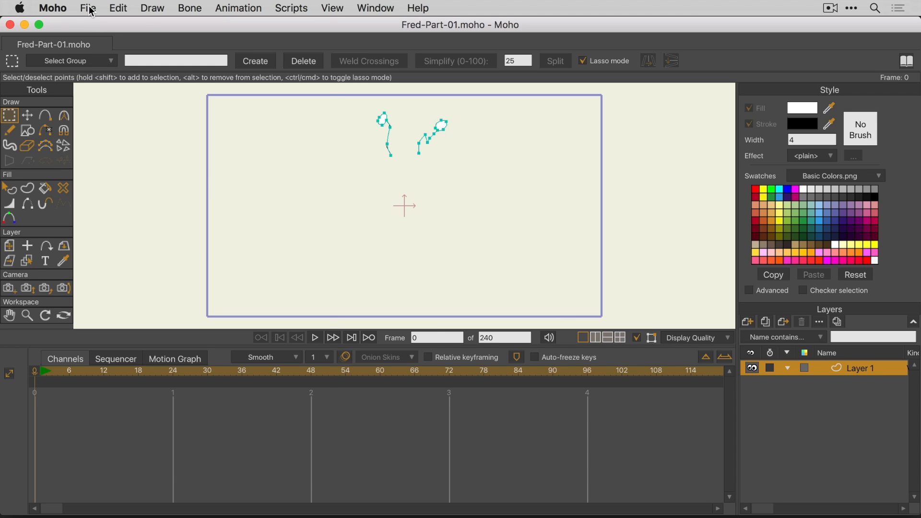
Step: Import Fred-Sketch.png as a tracing image via File > Import > Tracing Image
left_click(89, 7)
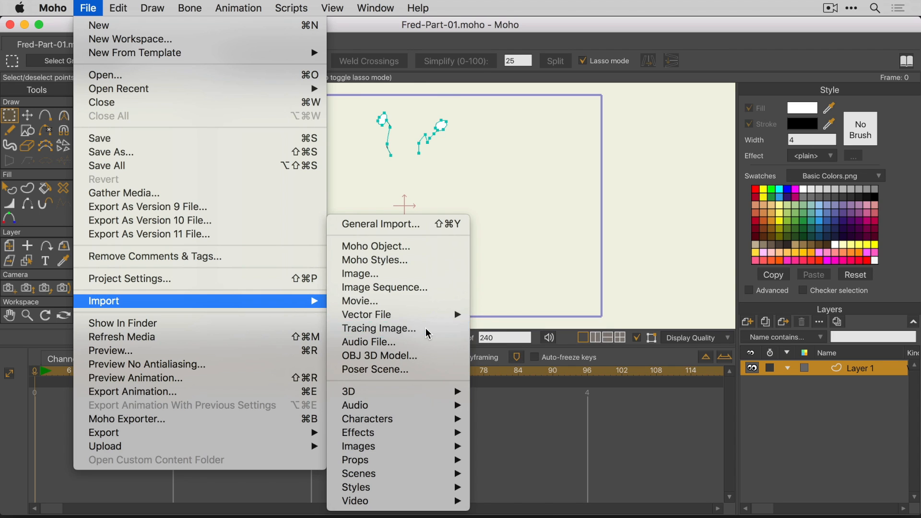
left_click(378, 328)
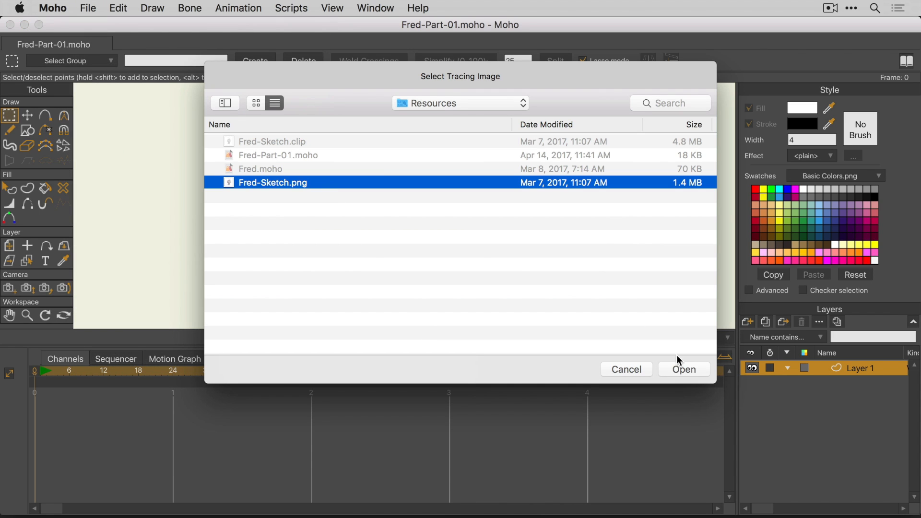
left_click(683, 369)
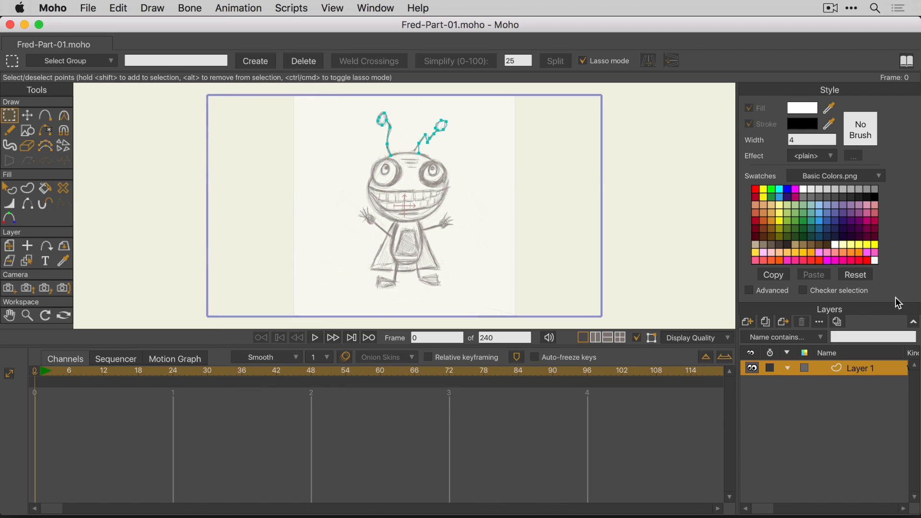
mouse_move(821, 429)
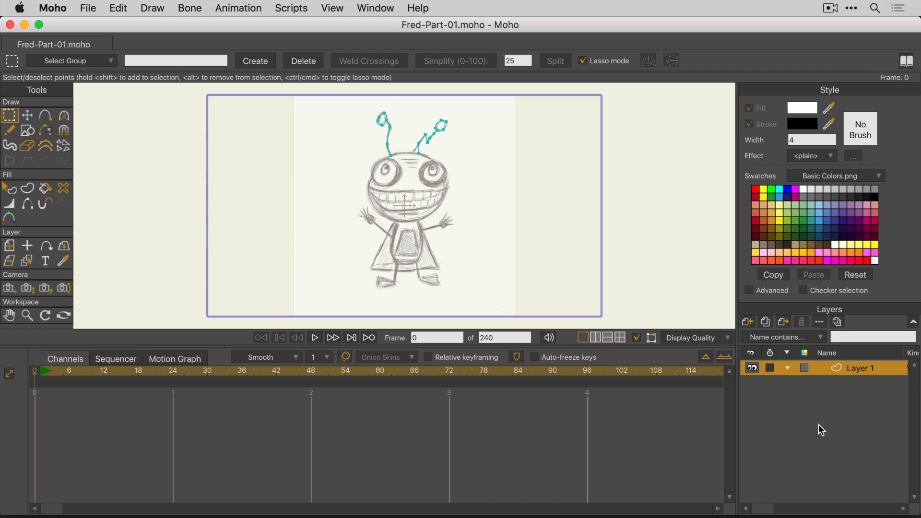
mouse_move(682, 374)
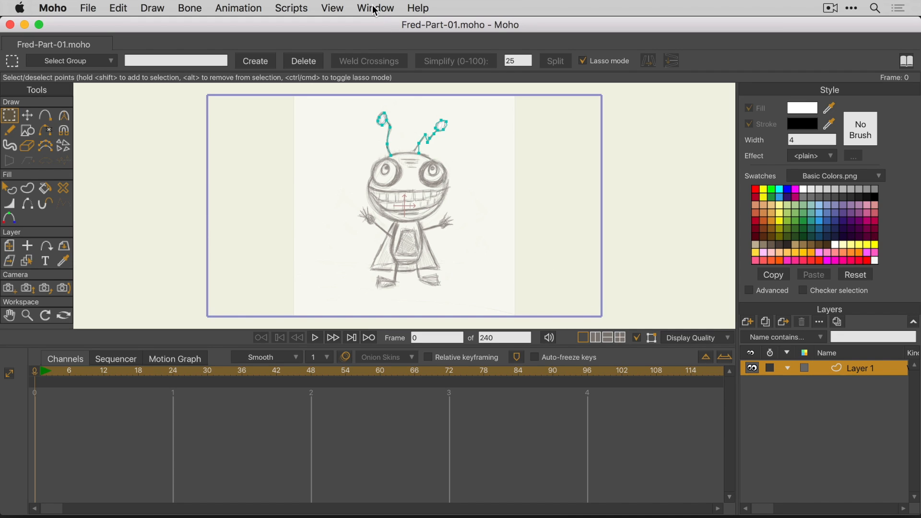
Step: Uncheck Layers under Window > Docking to float the Layers panel
left_click(374, 8)
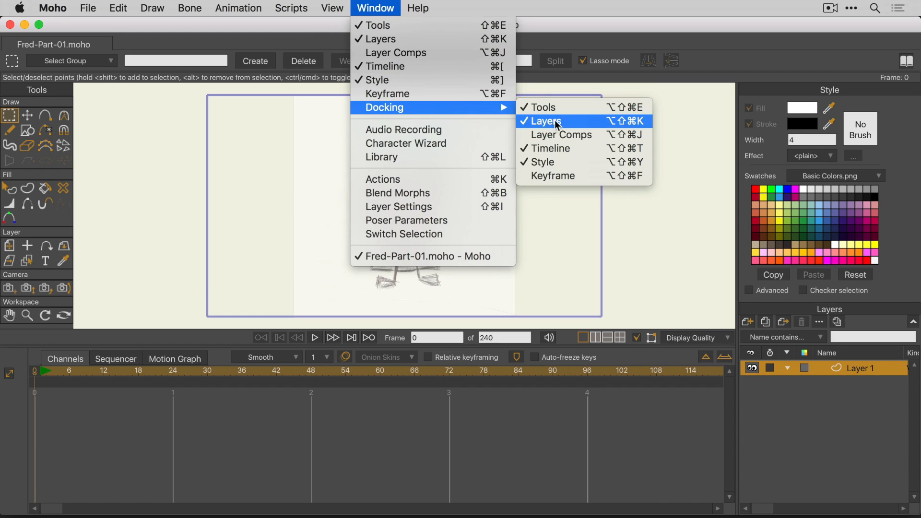
left_click(545, 121)
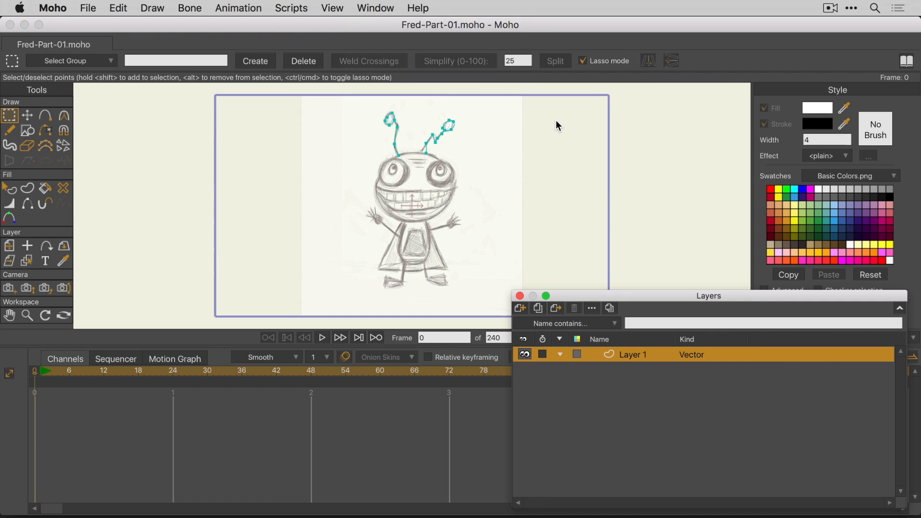
mouse_move(704, 415)
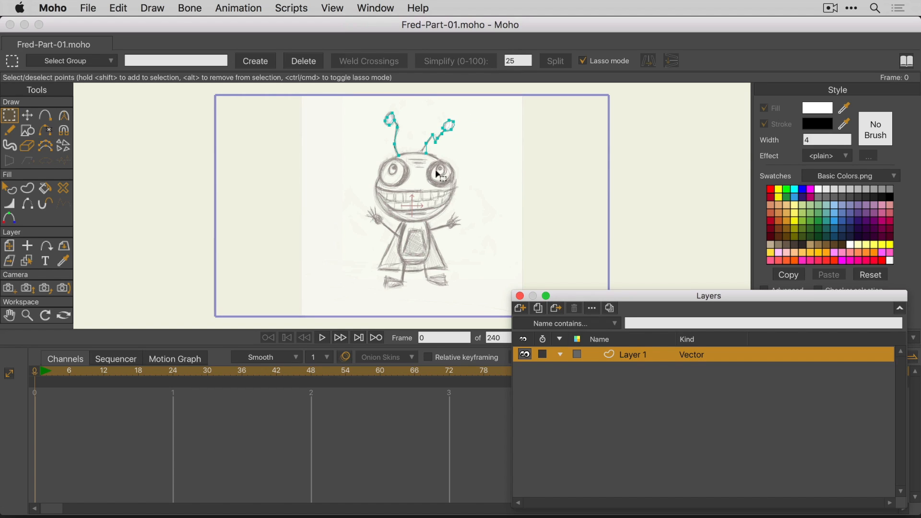
mouse_move(629, 367)
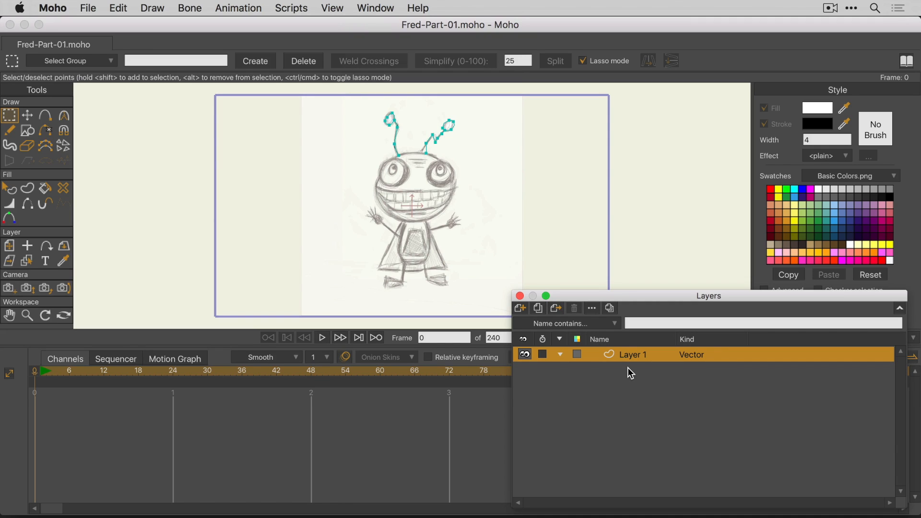
mouse_move(519, 308)
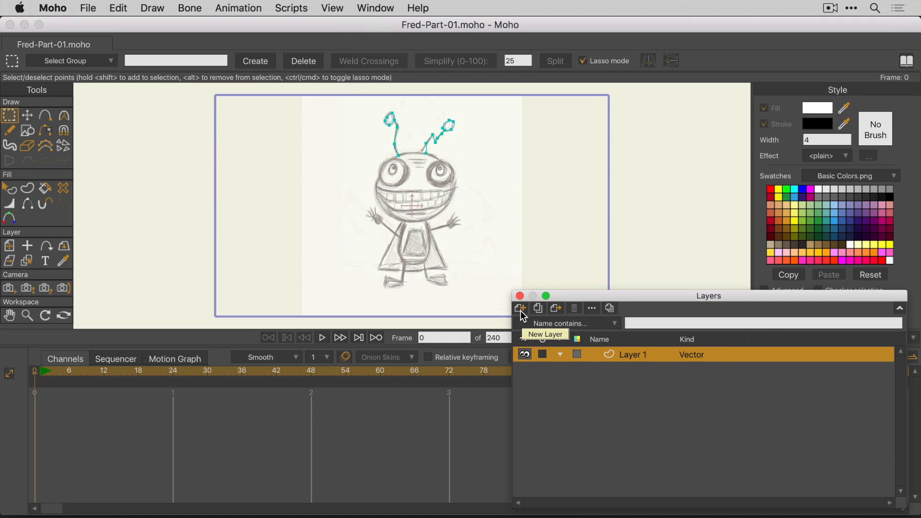
Step: Create vector Layer 2, try Duplicate Layer, then remove the extra copy
left_click(519, 308)
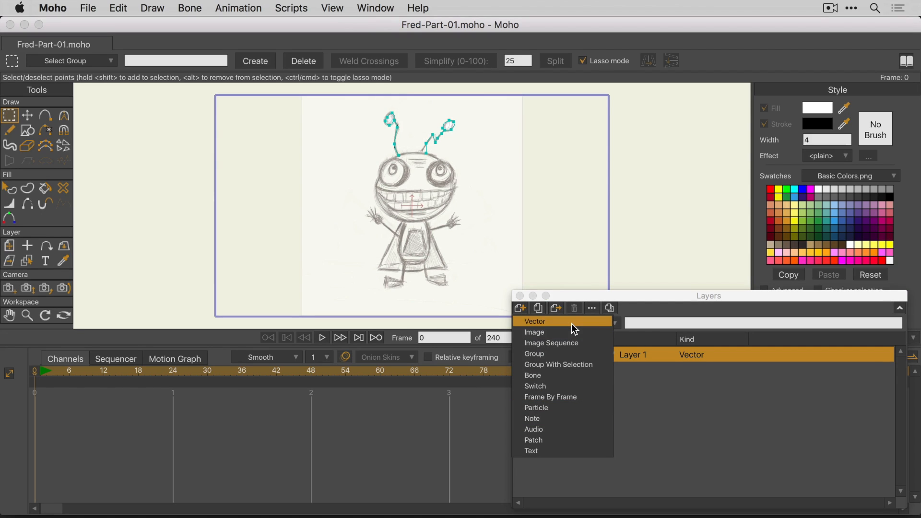
left_click(534, 321)
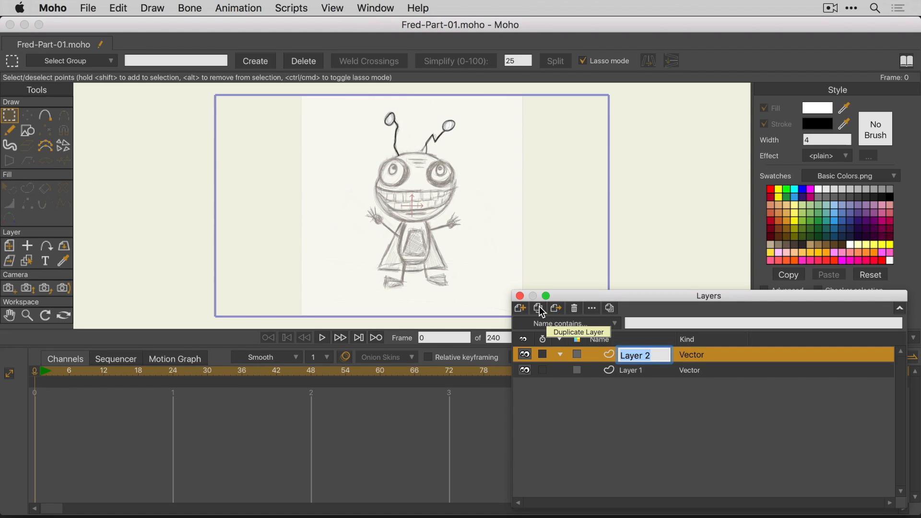
left_click(539, 308)
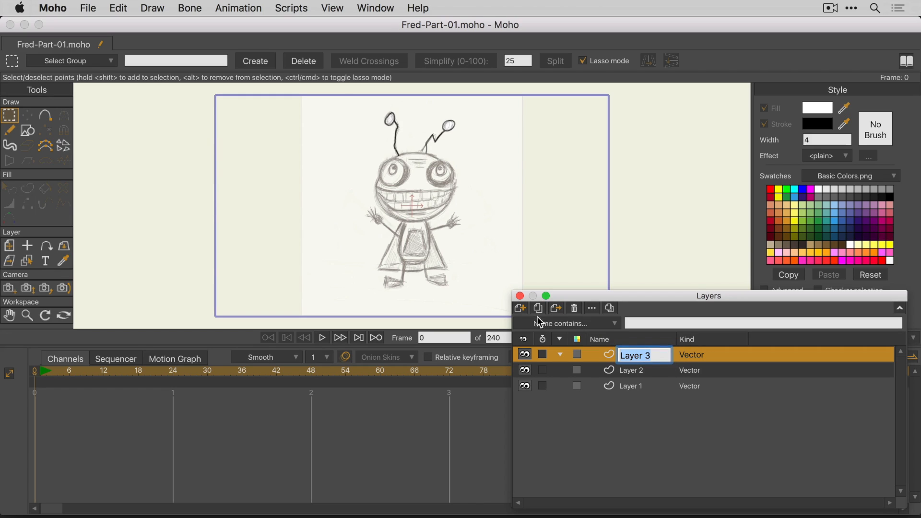
mouse_move(556, 308)
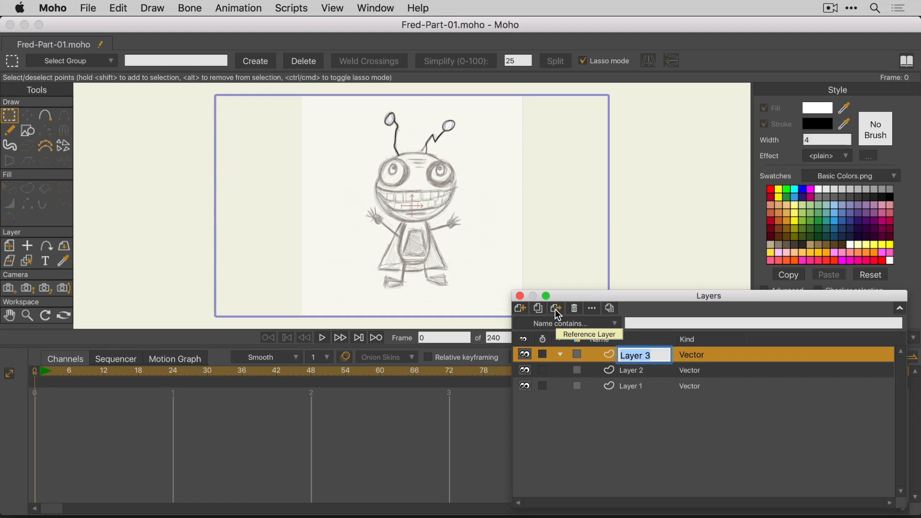
left_click(556, 308)
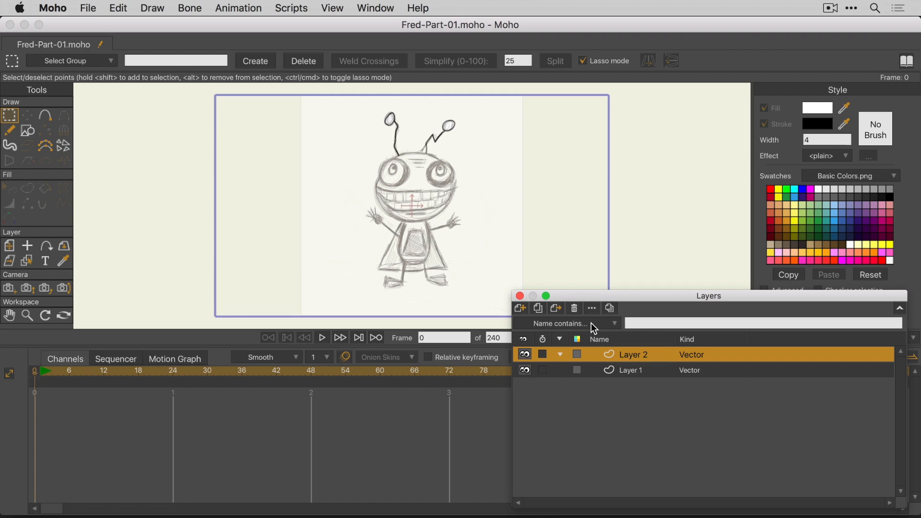
Step: View and cancel Layer 2's settings, tag Layer 2 blue, then select Layer 1
double_click(632, 354)
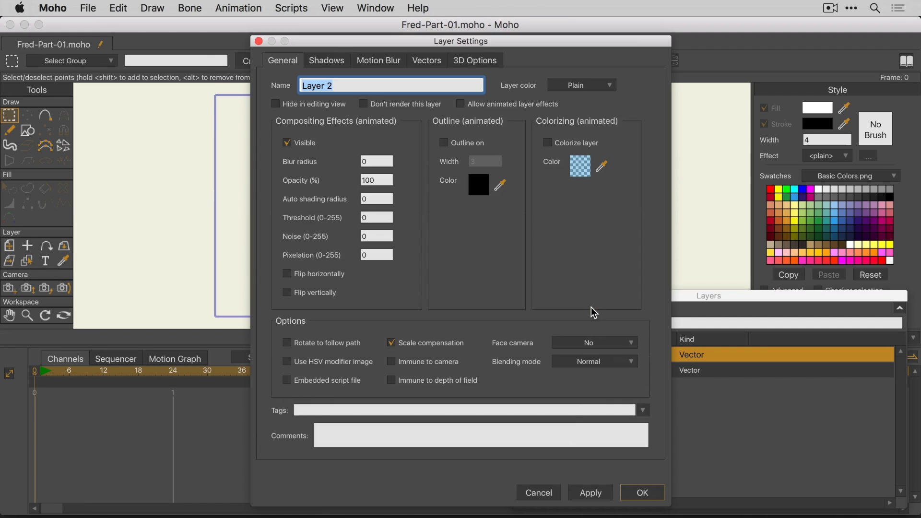
left_click(642, 492)
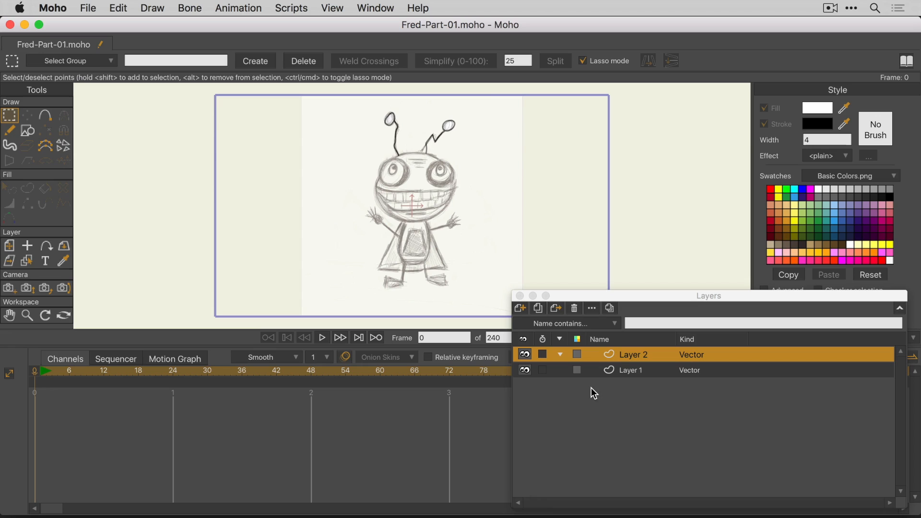
mouse_move(610, 308)
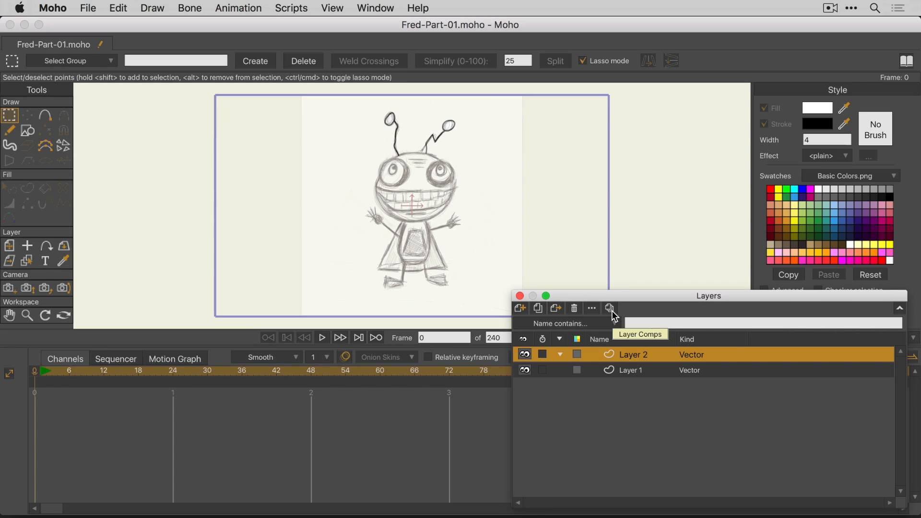
left_click(610, 308)
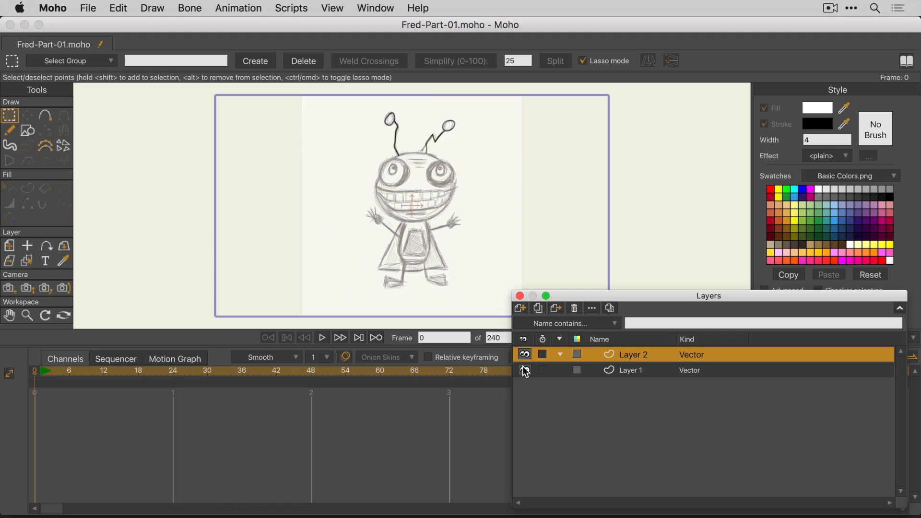
left_click(523, 354)
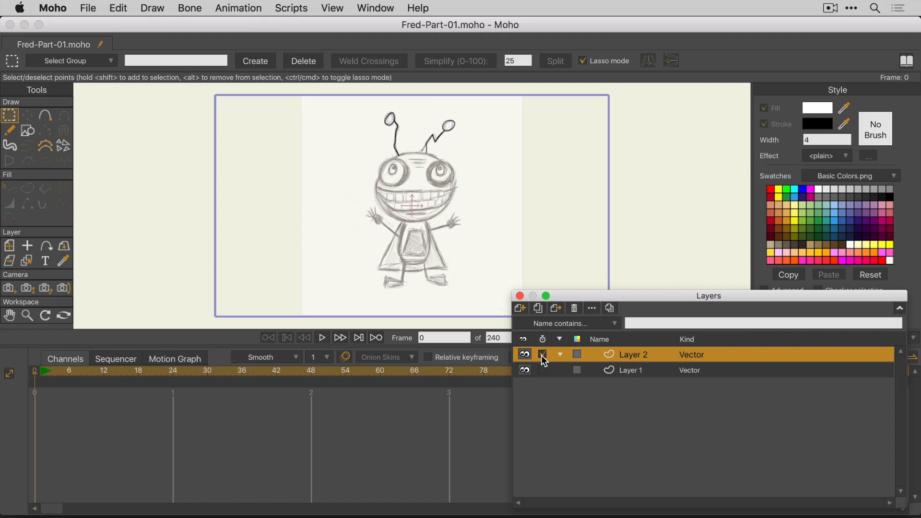
left_click(543, 353)
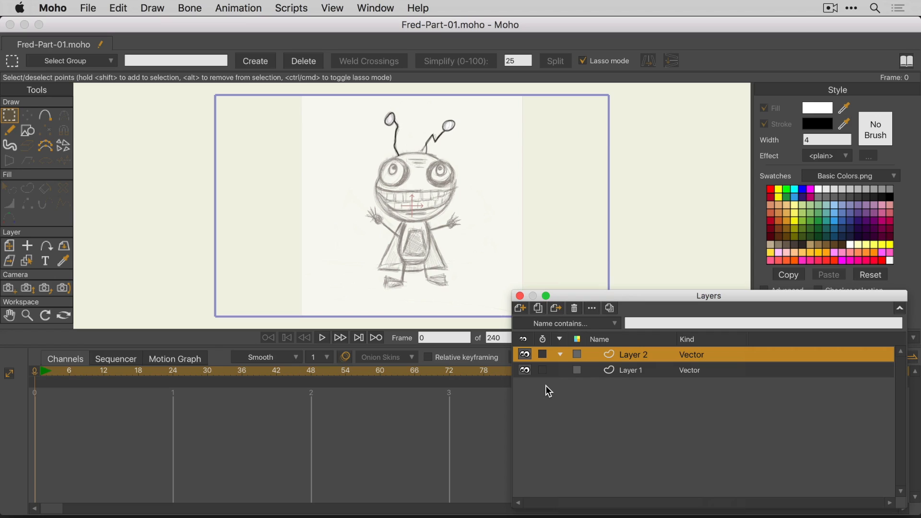
left_click(576, 354)
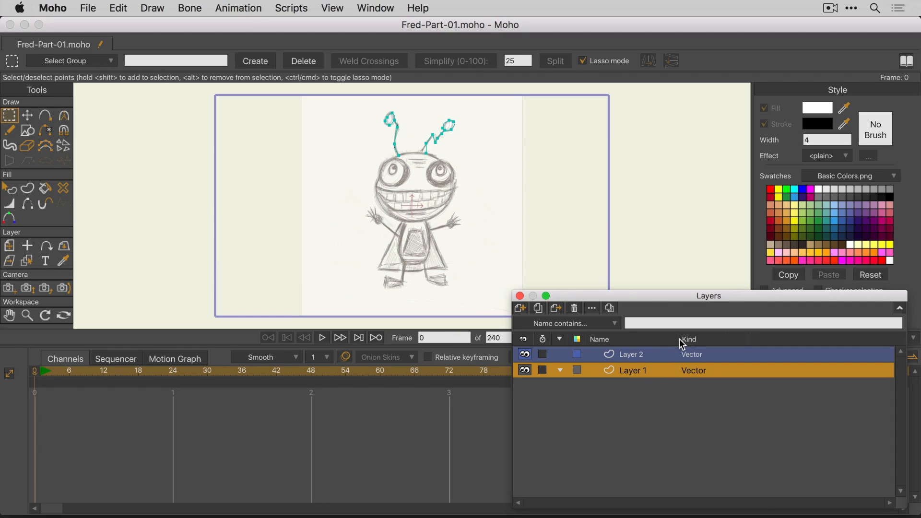
right_click(687, 339)
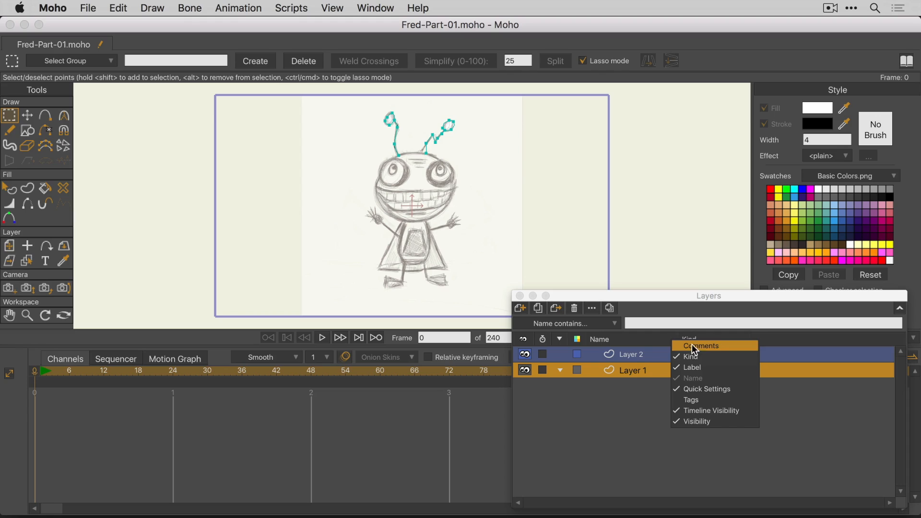
mouse_move(714, 399)
type("1")
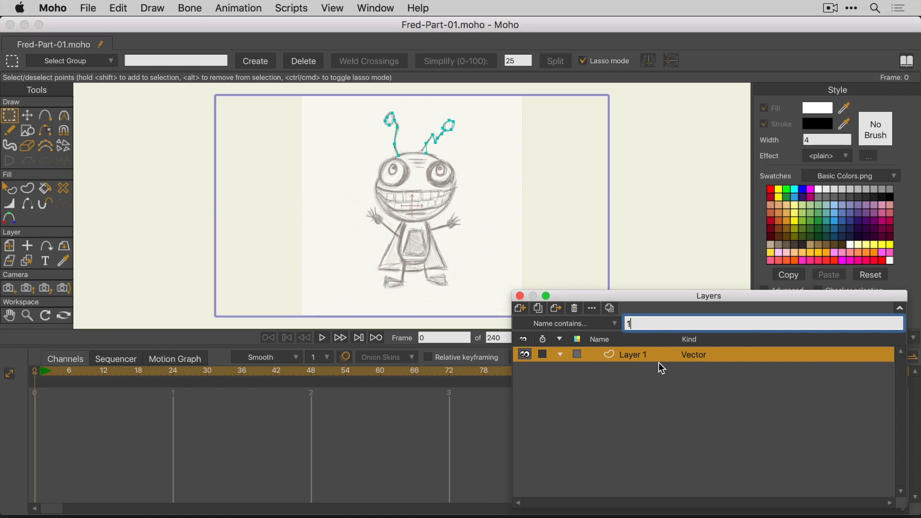
left_click(519, 308)
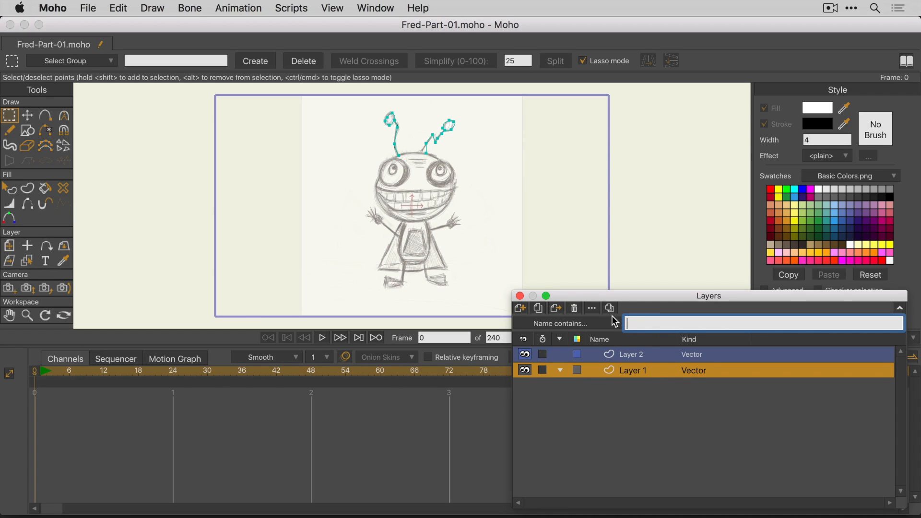
left_click(560, 323)
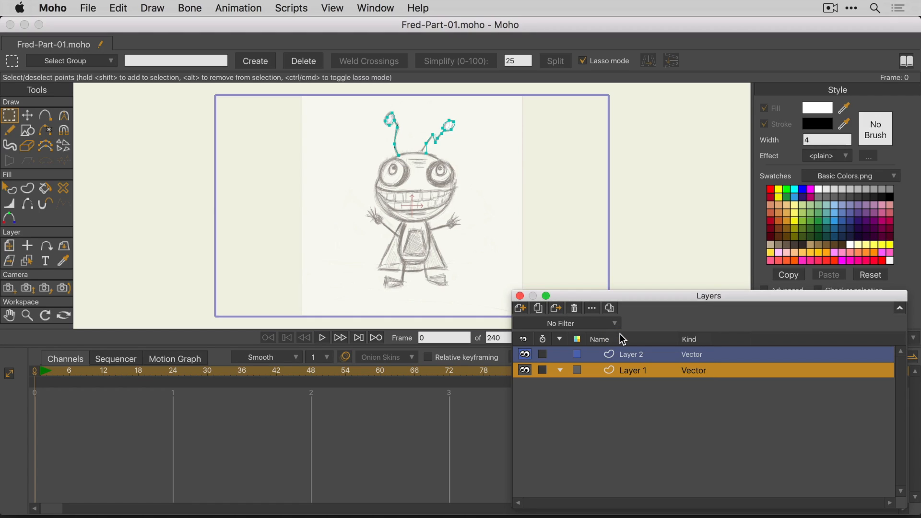
mouse_move(644, 340)
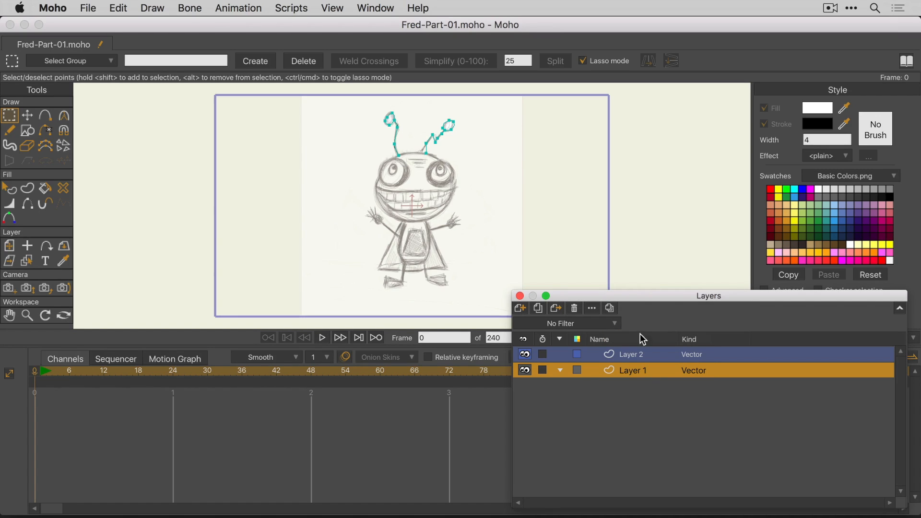
mouse_move(901, 312)
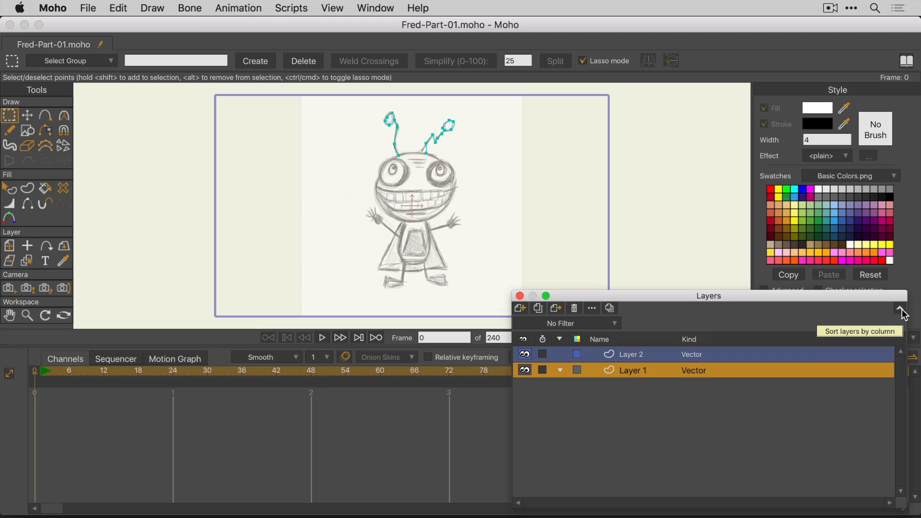
mouse_move(696, 335)
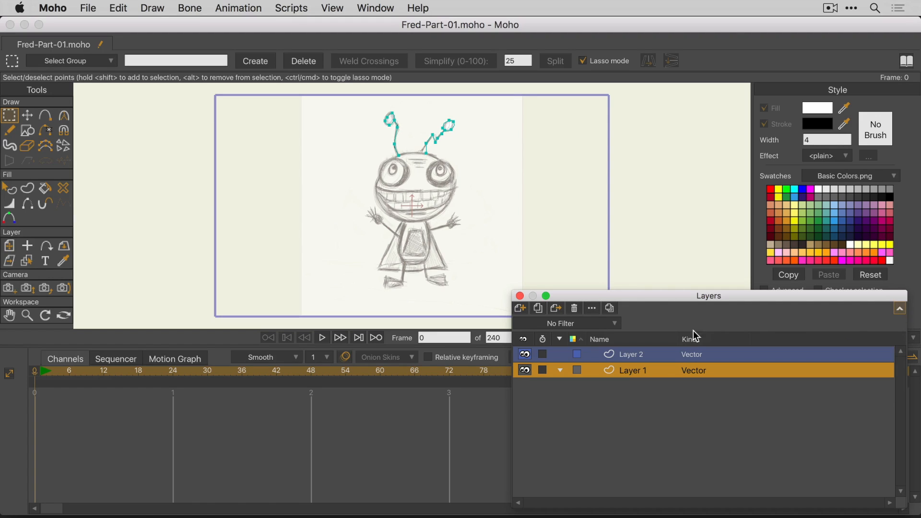
mouse_move(676, 346)
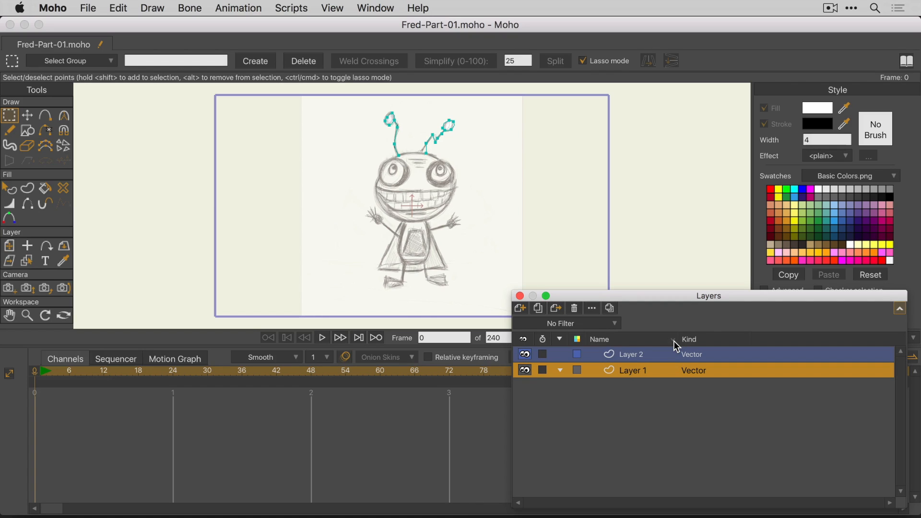
mouse_move(880, 314)
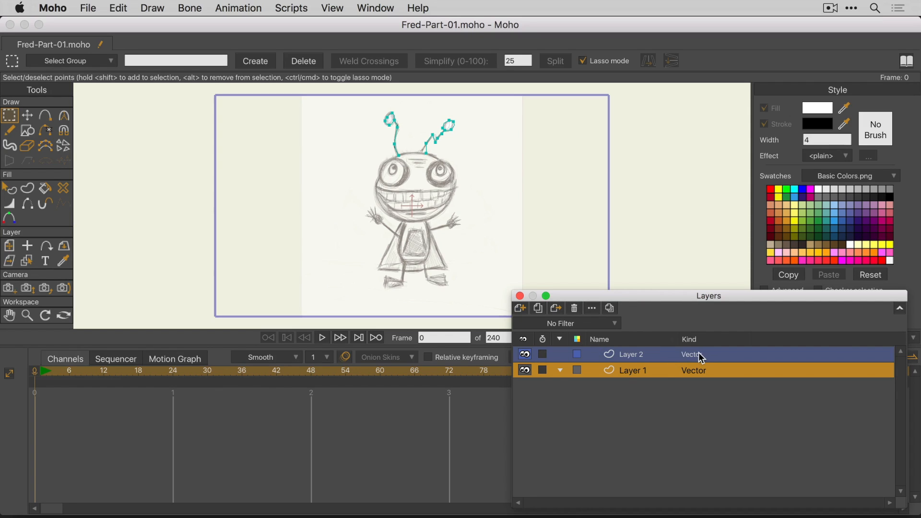
Step: View and cancel Layer 2's settings, then type a new name for Layer 2
double_click(629, 354)
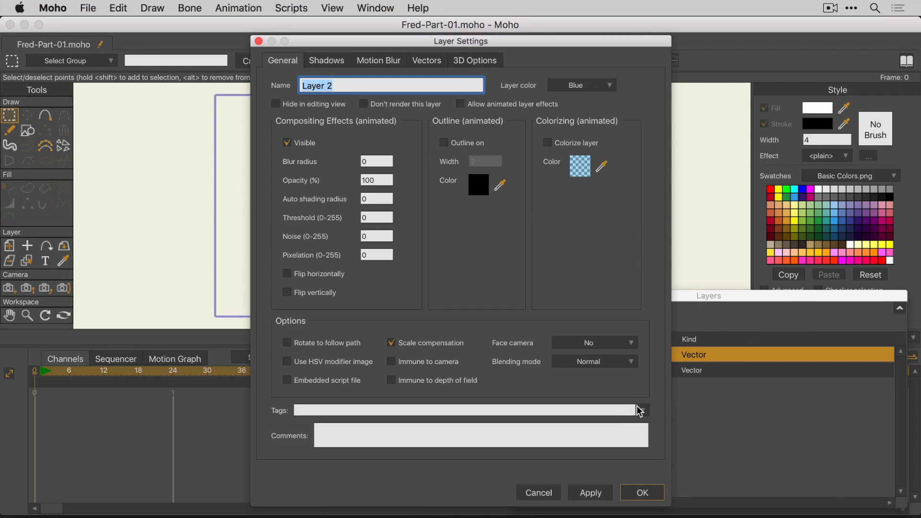
left_click(642, 492)
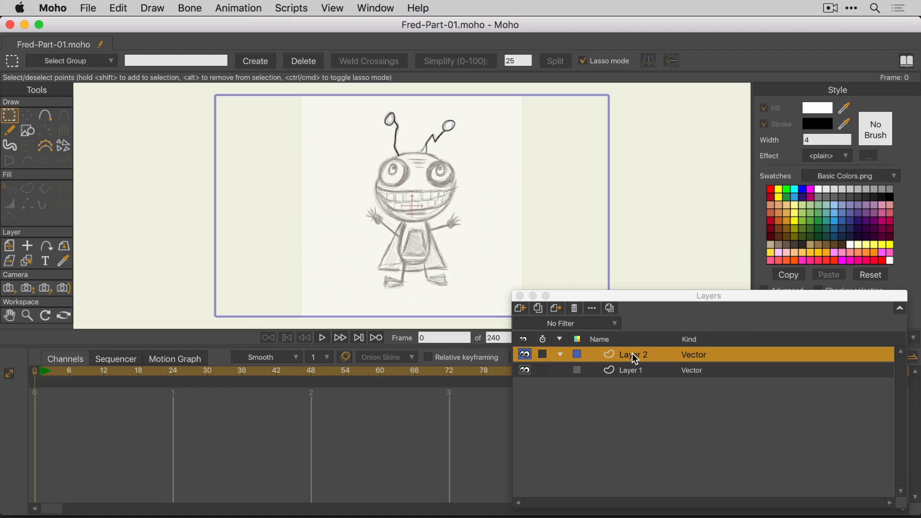
double_click(633, 354)
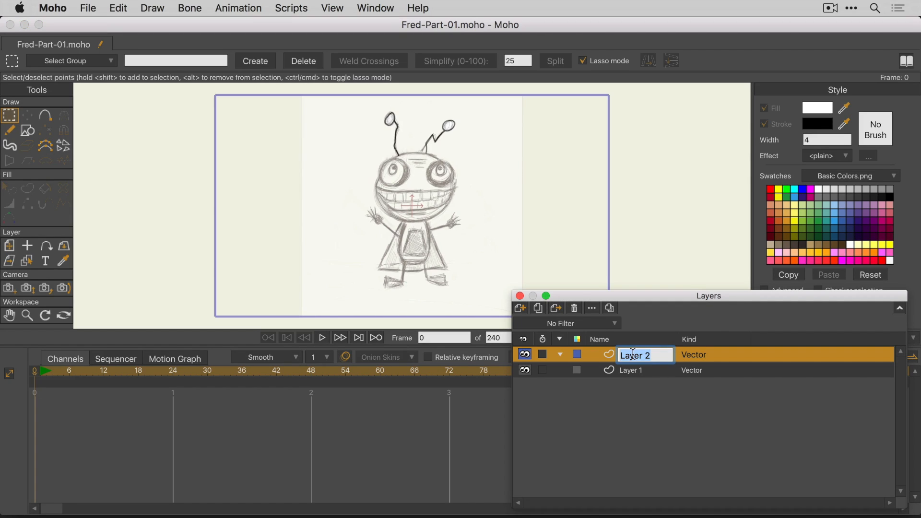
type("new name")
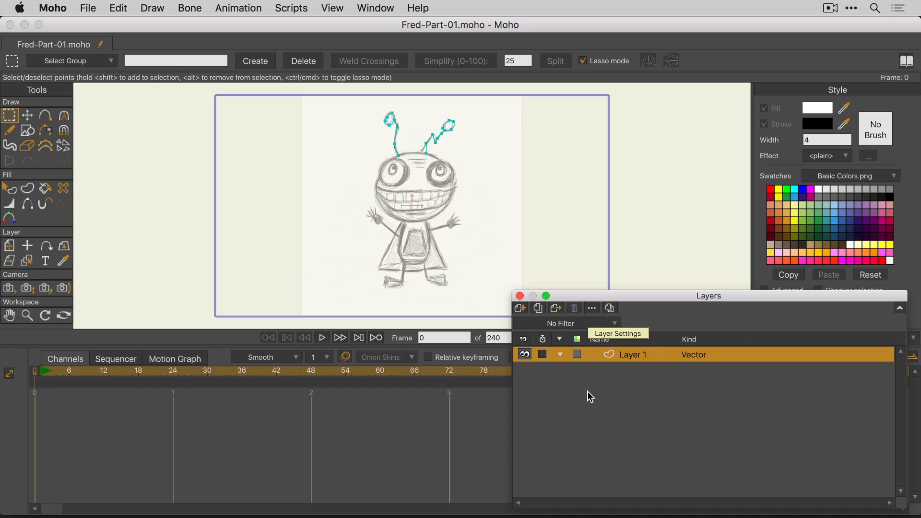
mouse_move(590, 397)
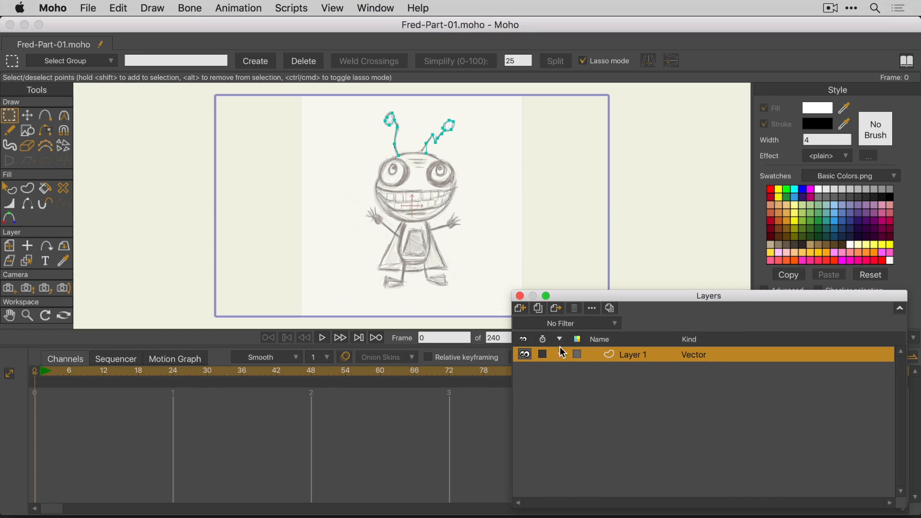
Step: Duplicate the antenna layer, naming the copy L-antenna and the original R-antenna
left_click(538, 308)
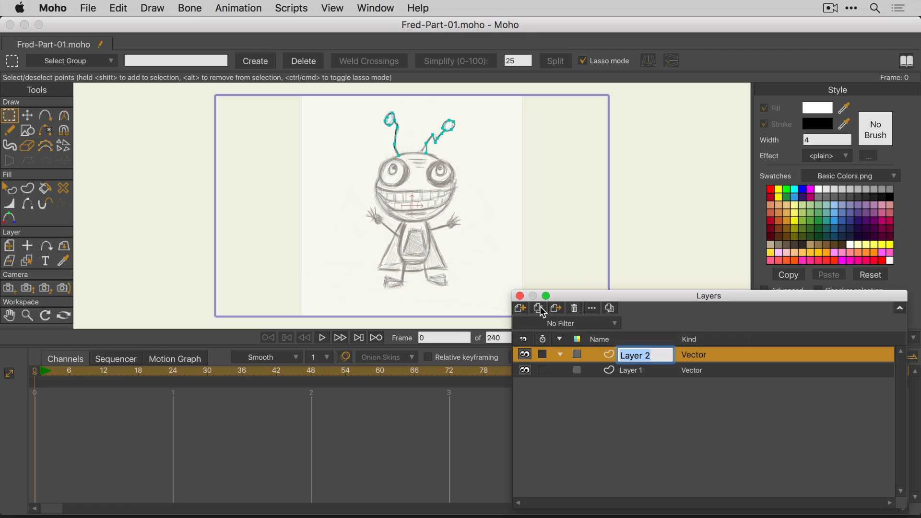
type("L-antenna")
left_click(646, 370)
type("R-antenna")
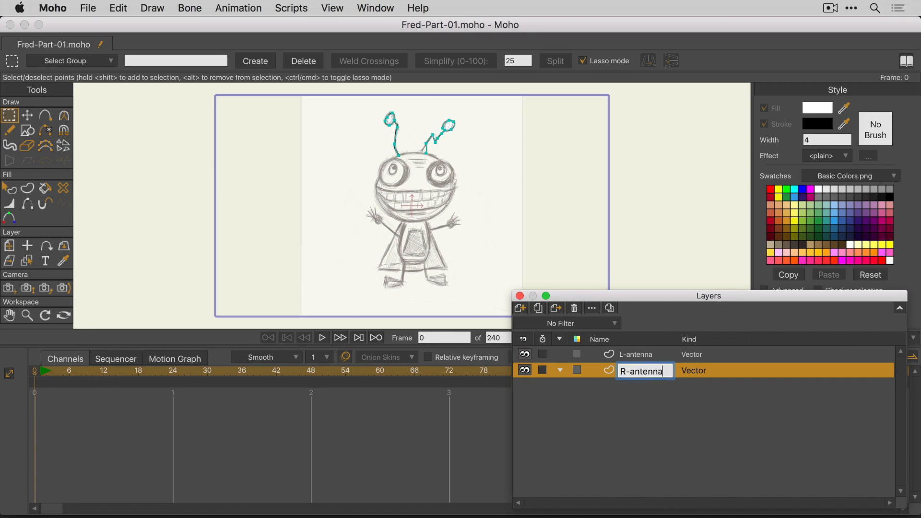
key("Return")
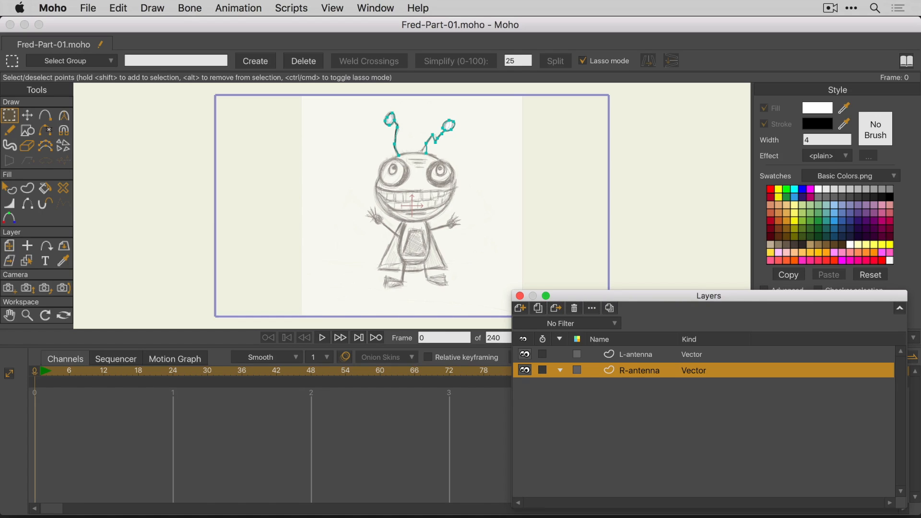
mouse_move(649, 378)
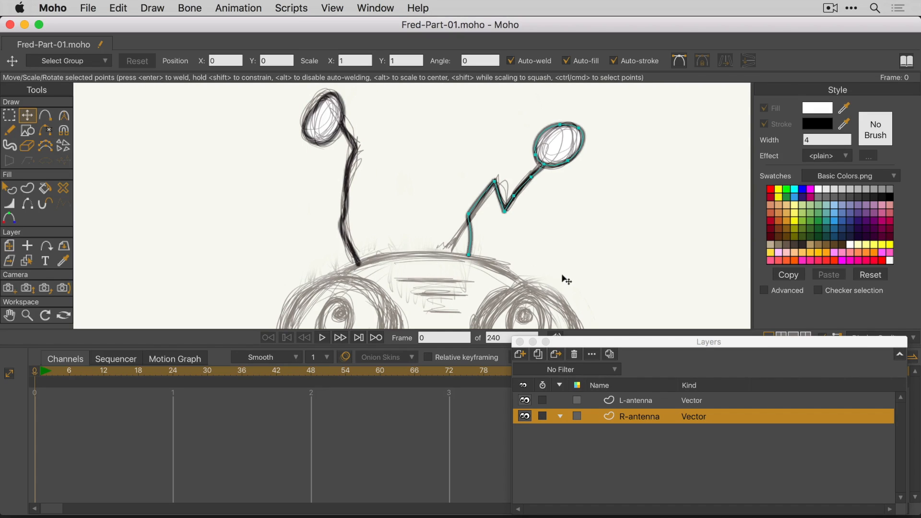
Step: Remove each layer's opposite antenna and make R-antenna visible again
left_click(637, 401)
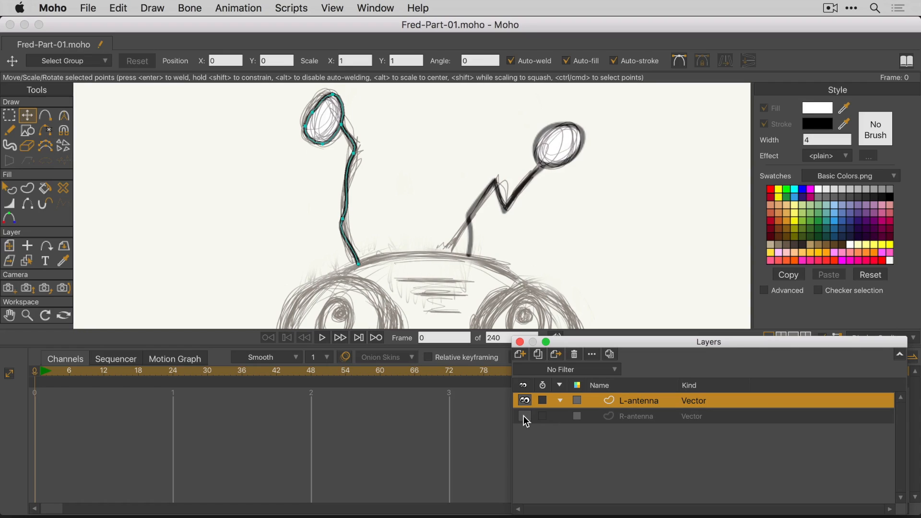
left_click(524, 416)
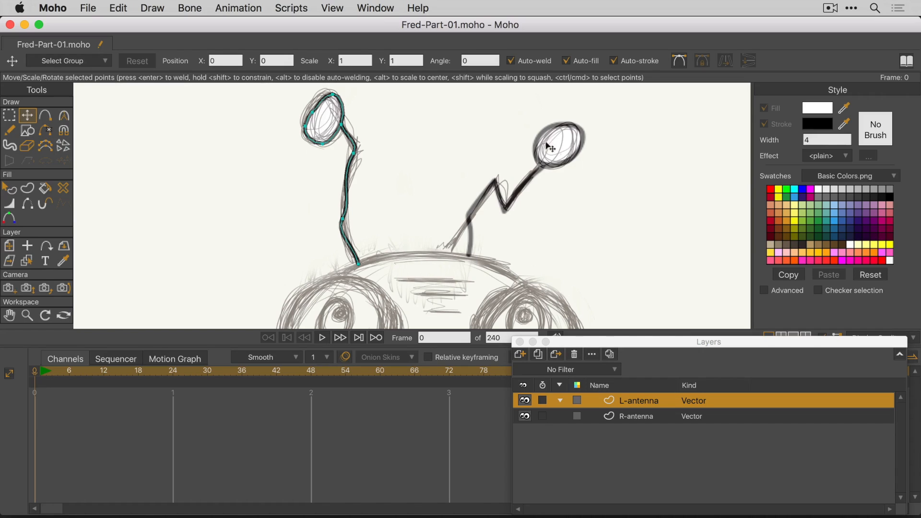
mouse_move(579, 147)
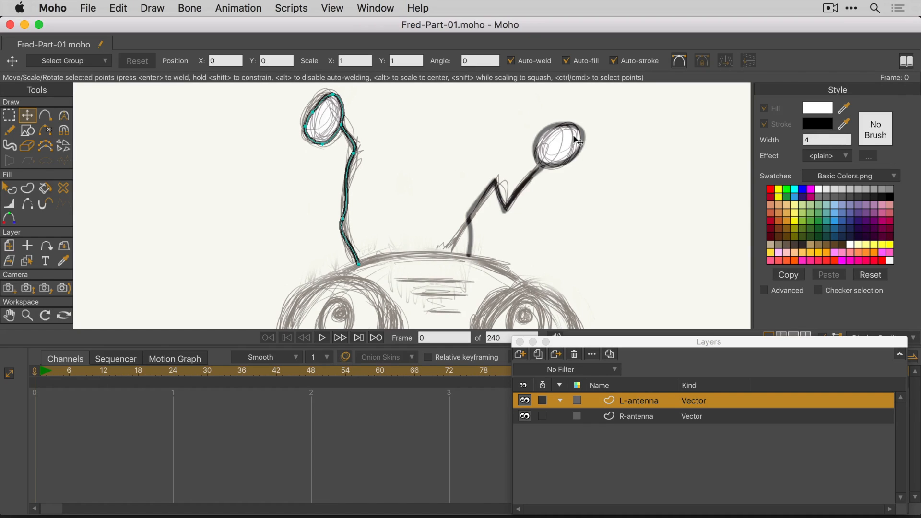
left_click(639, 416)
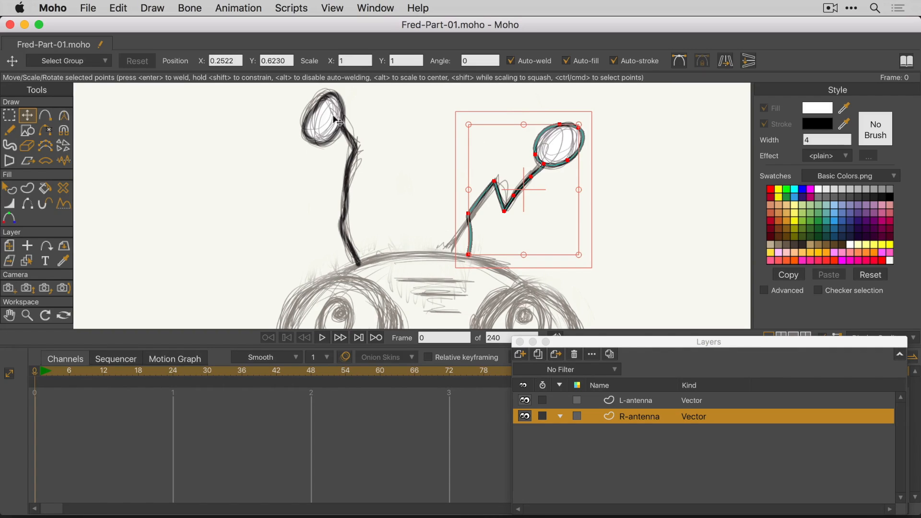
left_click(636, 400)
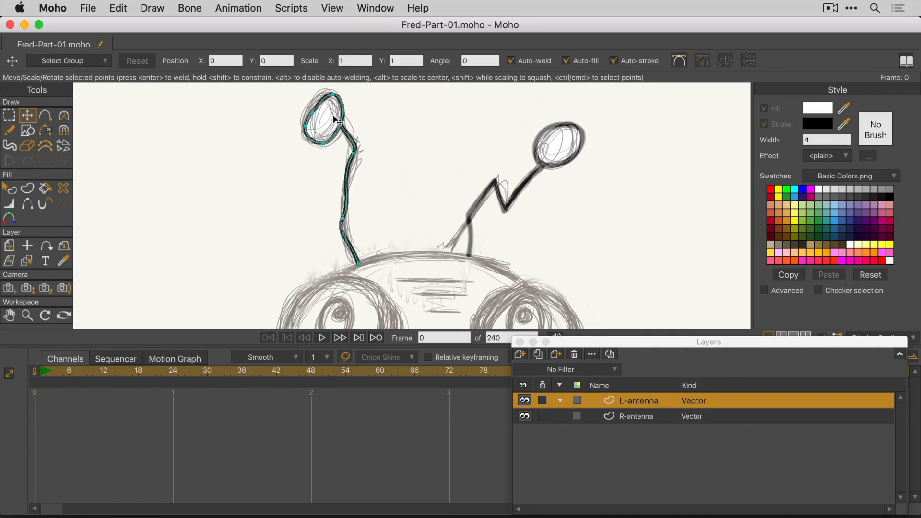
left_click(639, 416)
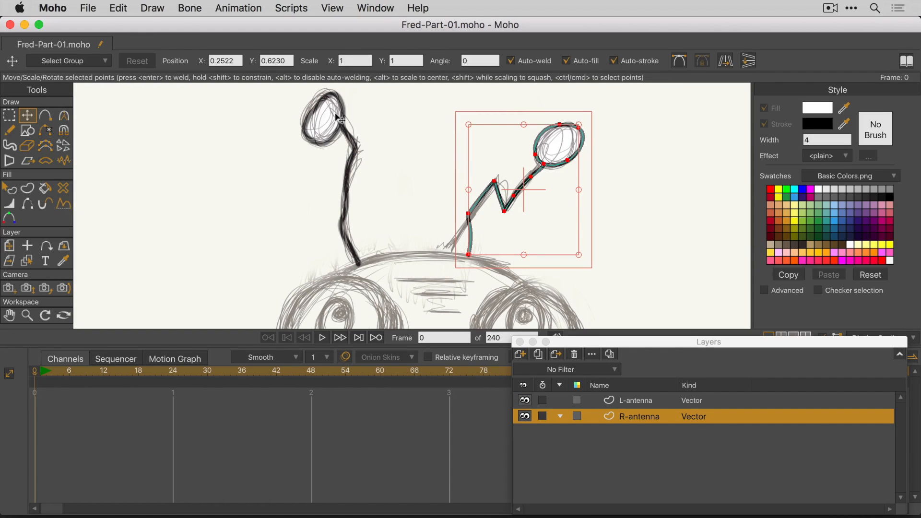
left_click(636, 400)
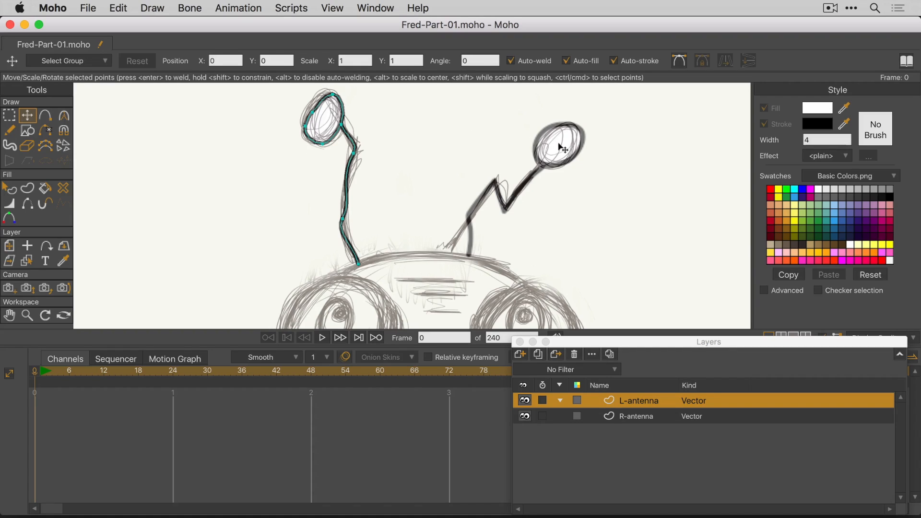
left_click(640, 416)
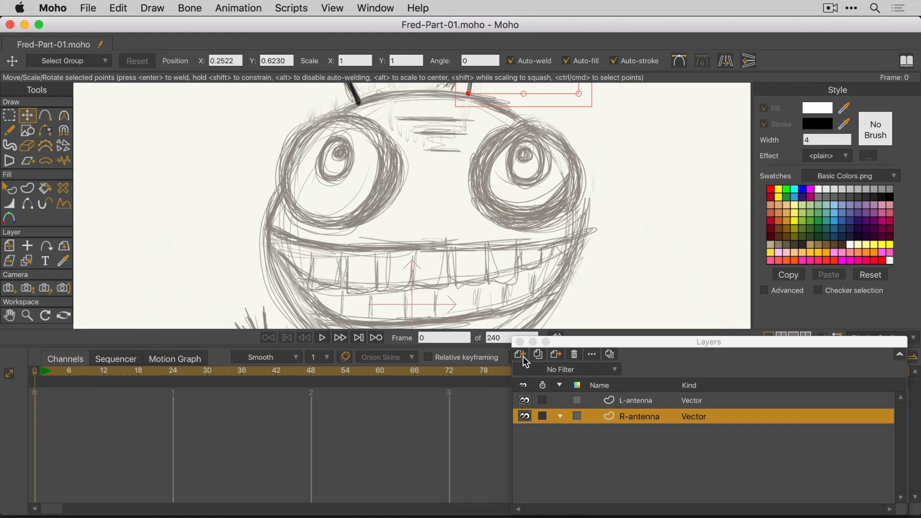
Step: Insert a vector layer between L-antenna and R-antenna and name it face
left_click(519, 353)
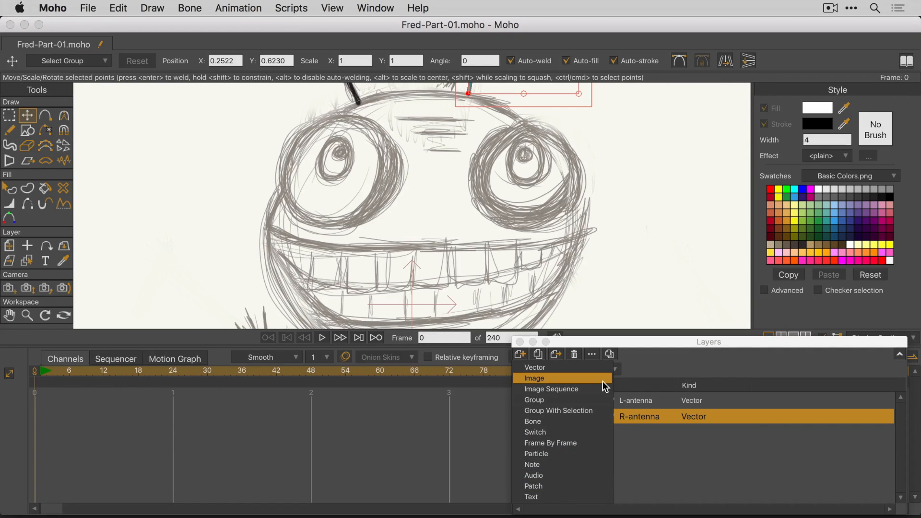
mouse_move(561, 367)
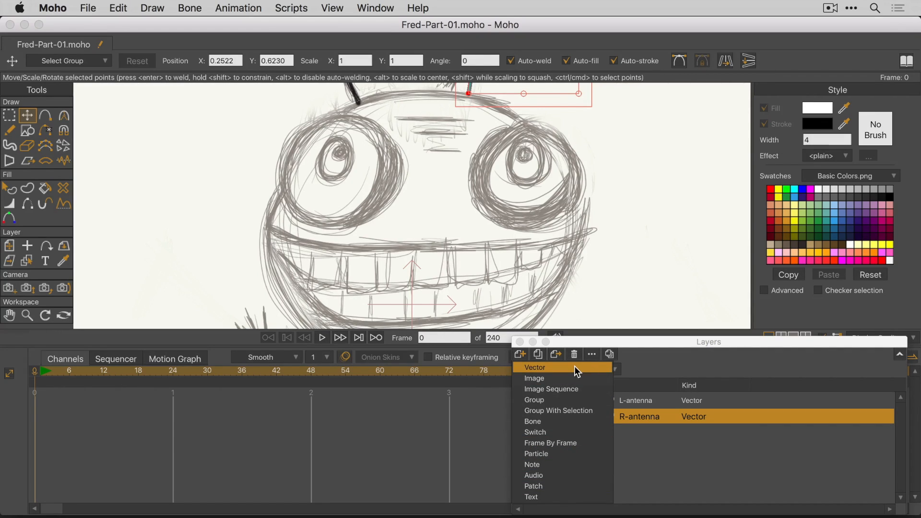
left_click(534, 367)
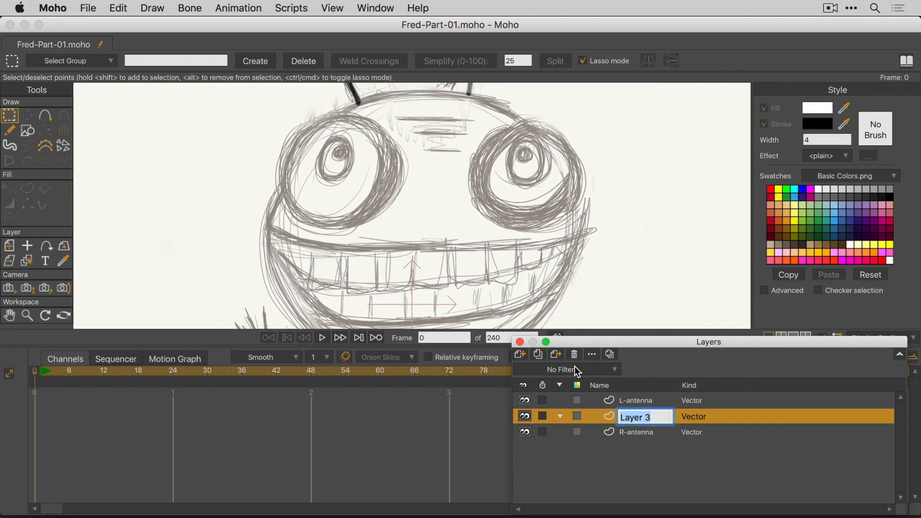
type("face")
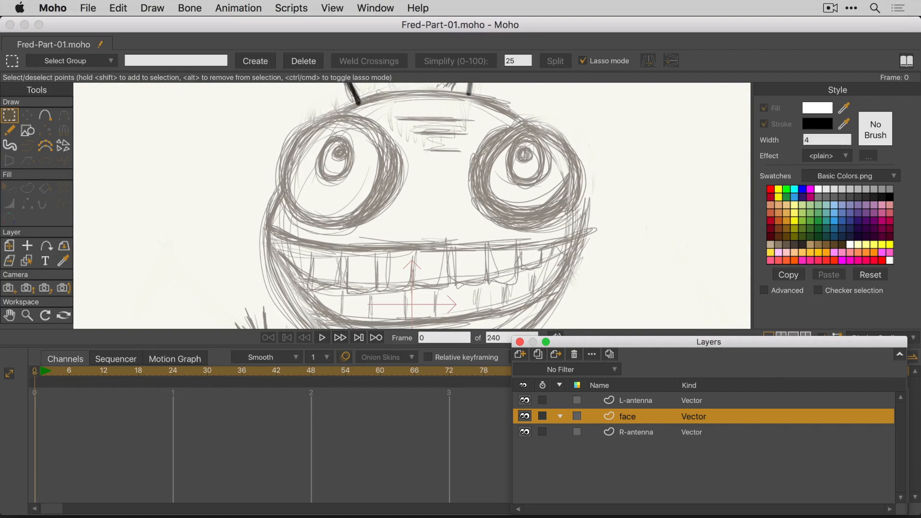
left_click(27, 130)
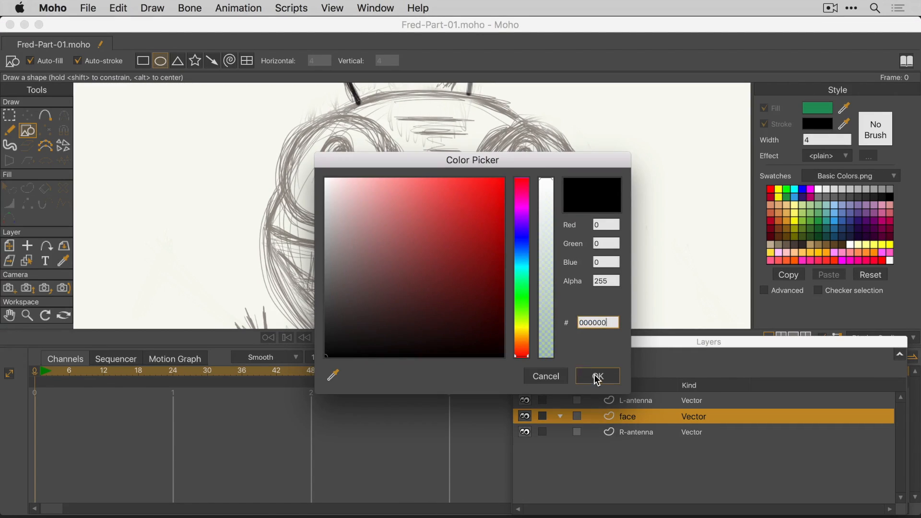
Step: Confirm black as the outline colour and switch tools for drawing the oval
left_click(597, 376)
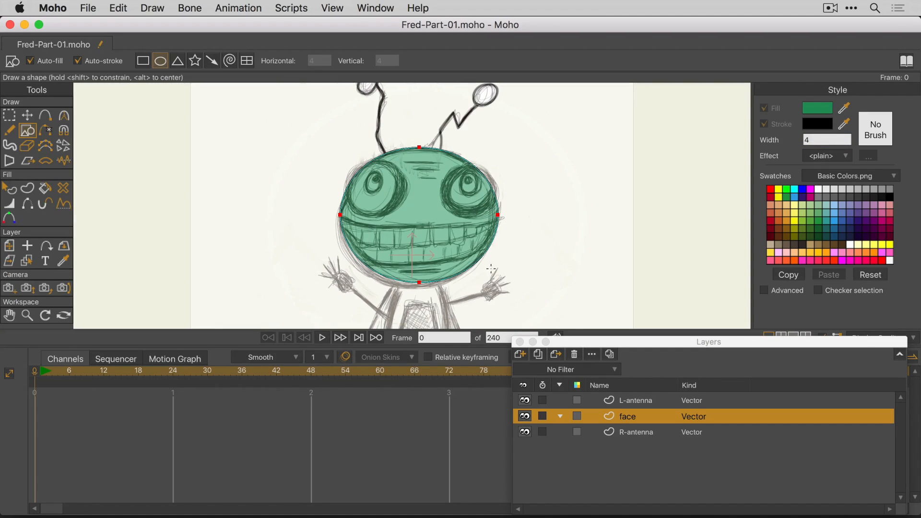
left_click(27, 115)
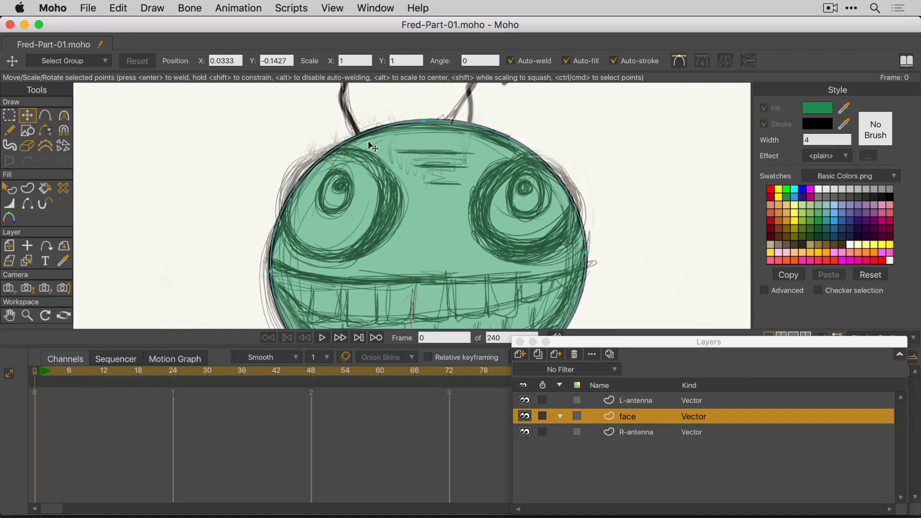
left_click(332, 8)
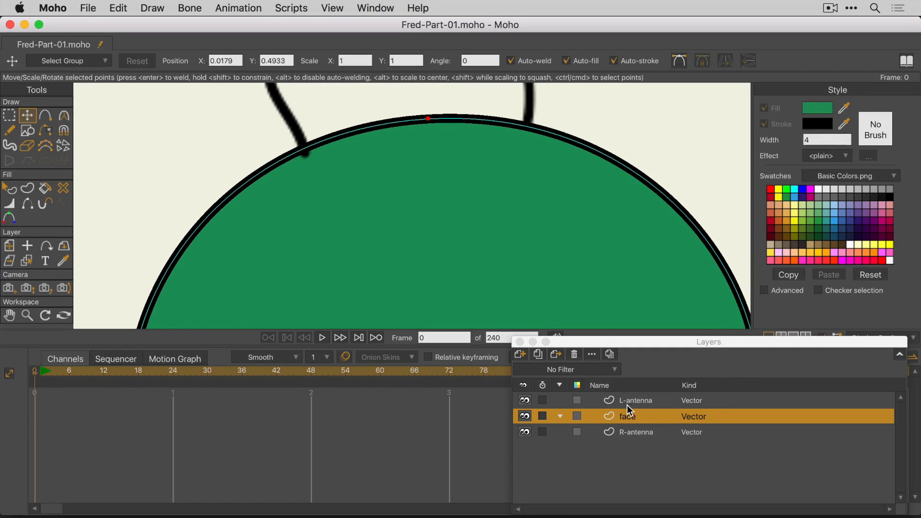
mouse_move(678, 436)
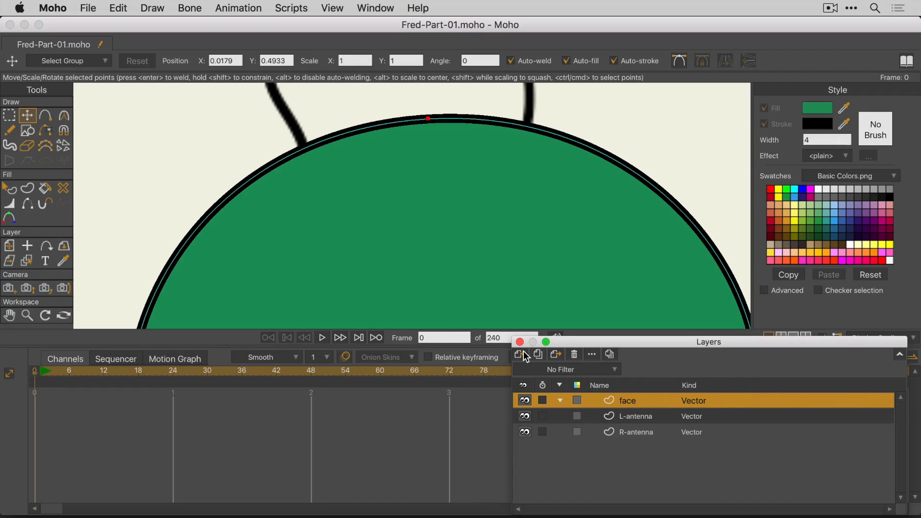
Step: Add a new group layer named 'Head'
left_click(519, 354)
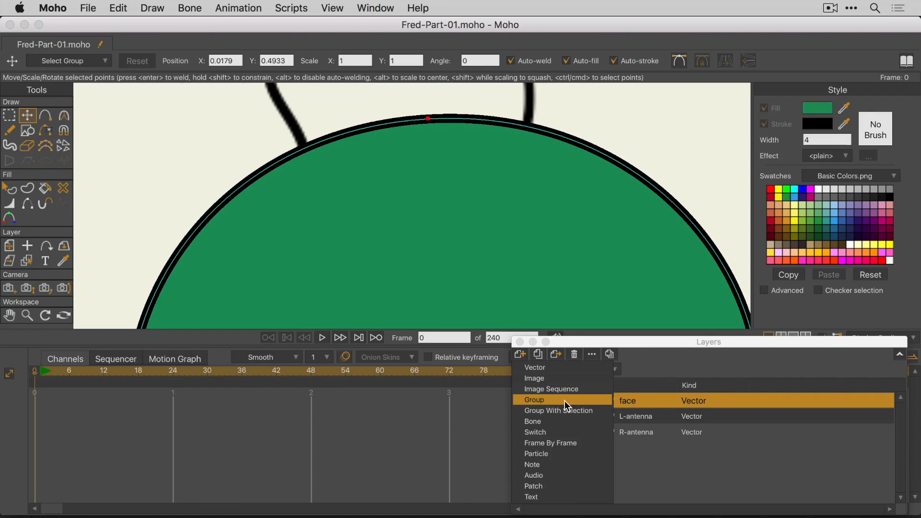
left_click(534, 399)
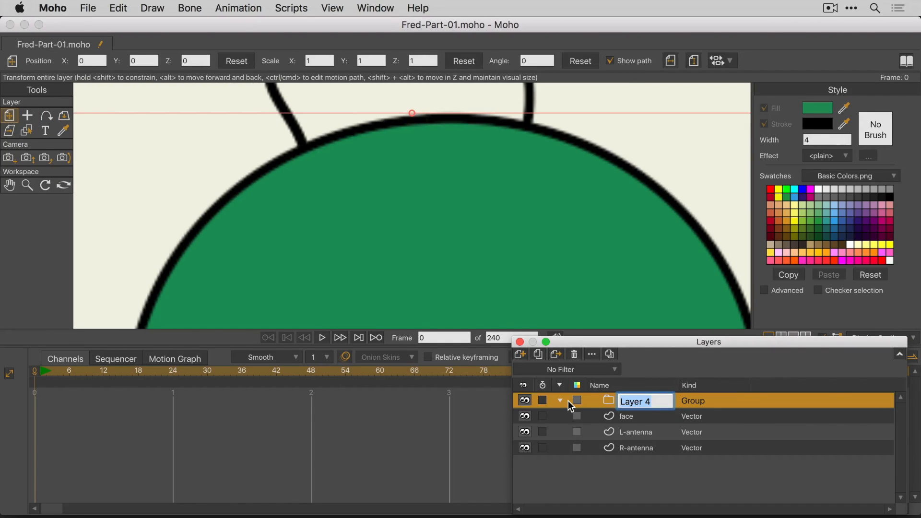
type("Head")
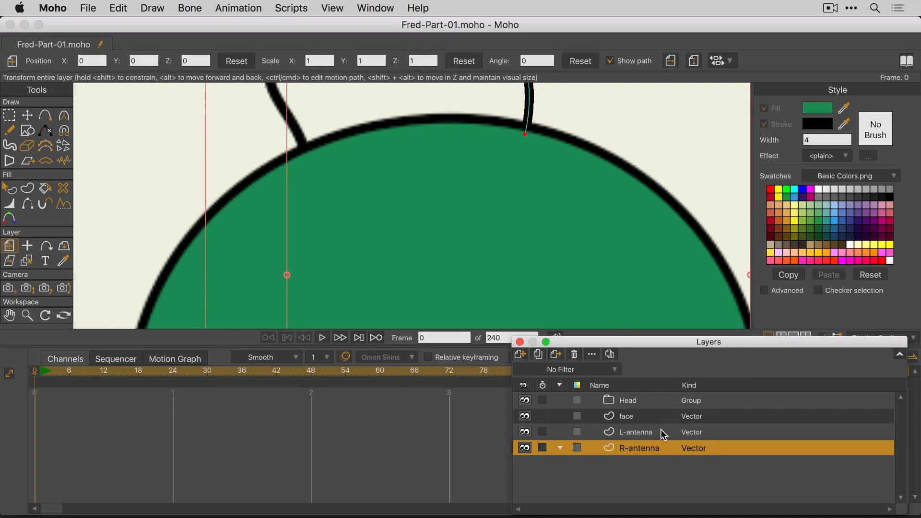
Step: Select the face, R-antenna and L-antenna layers together
left_click(627, 417)
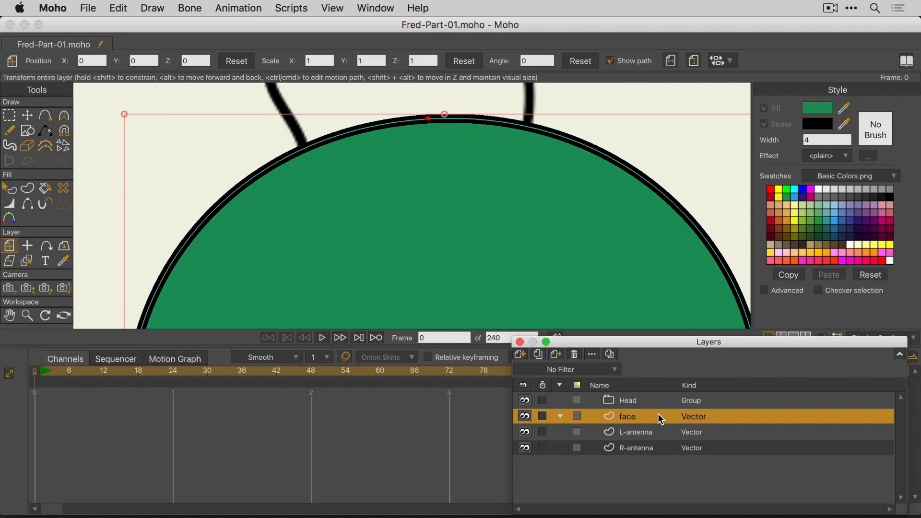
mouse_move(664, 450)
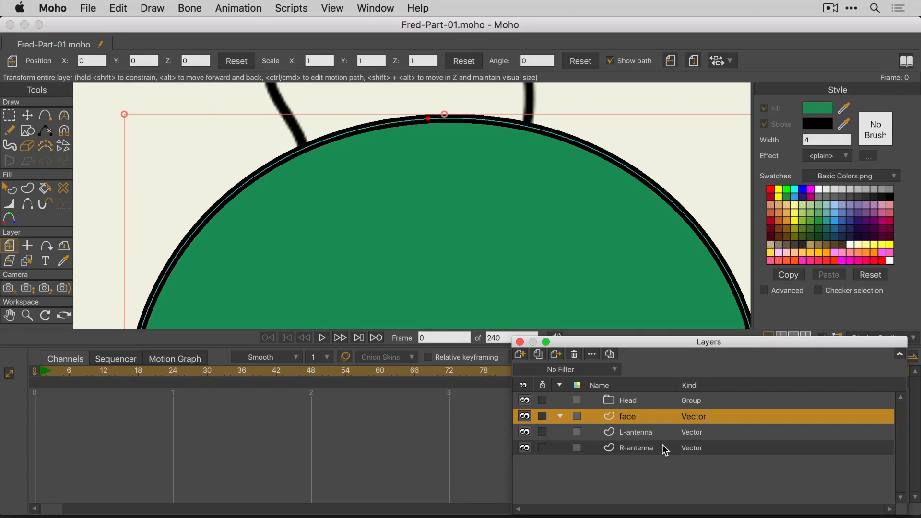
left_click(637, 448)
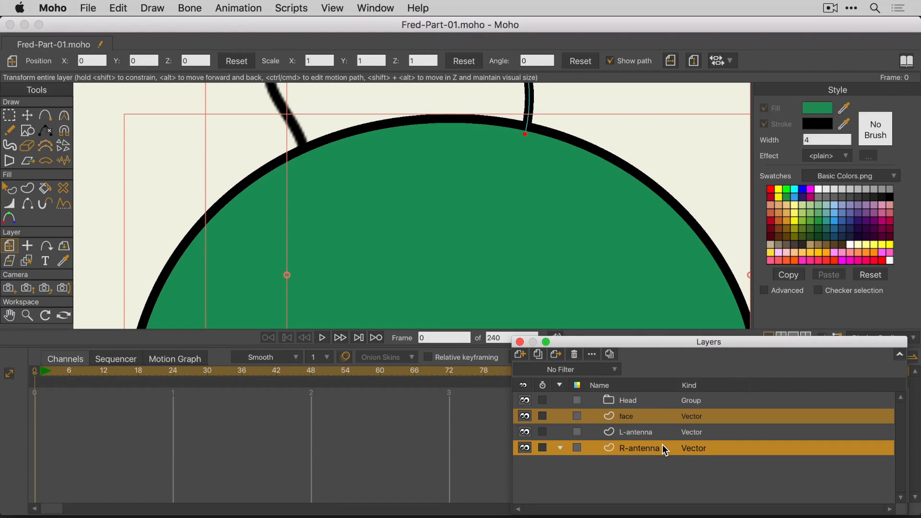
left_click(637, 432)
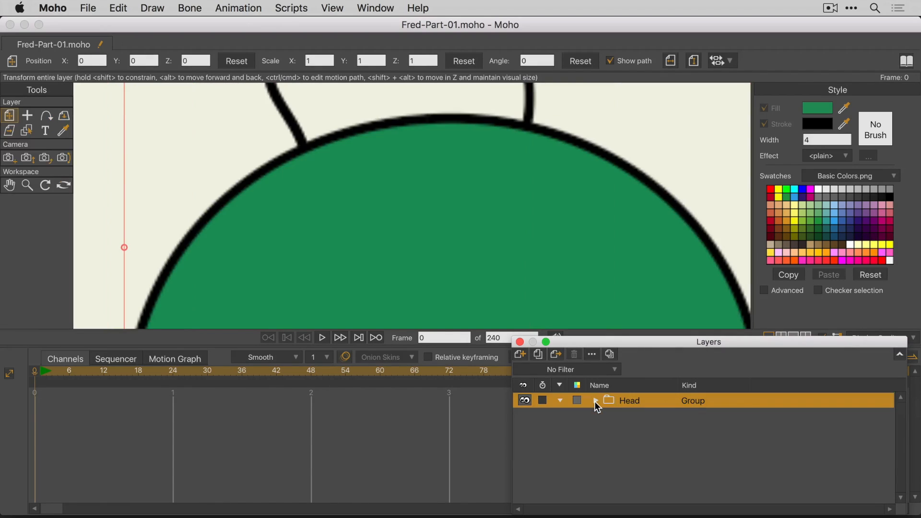
Step: Expand the Head group and toggle group and face visibility to confirm the grouping
left_click(594, 400)
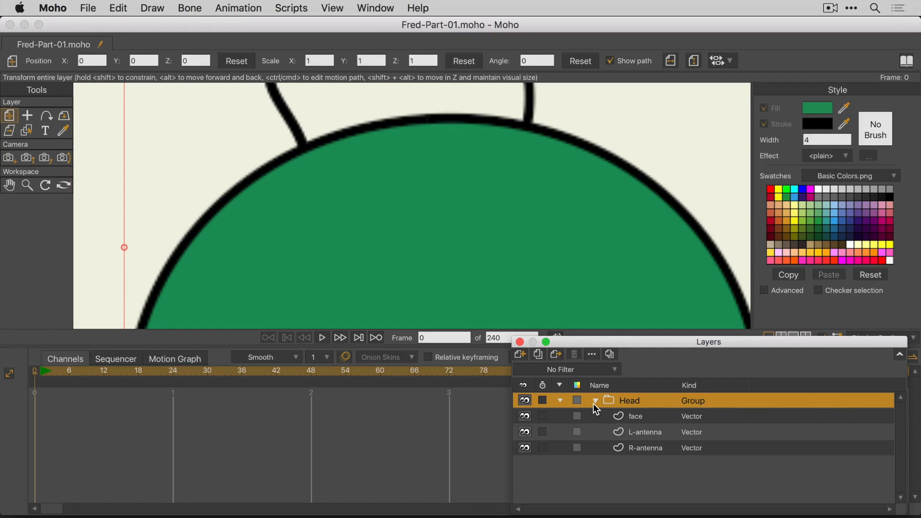
mouse_move(523, 402)
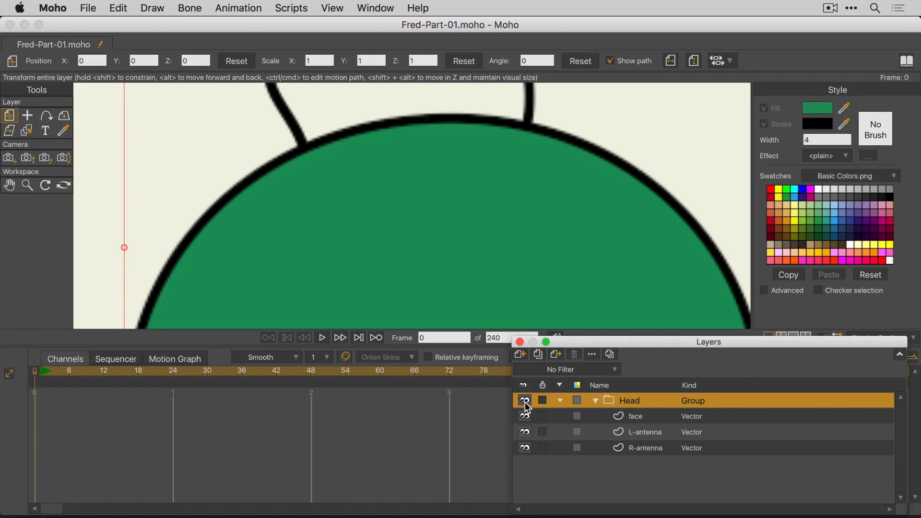
left_click(523, 400)
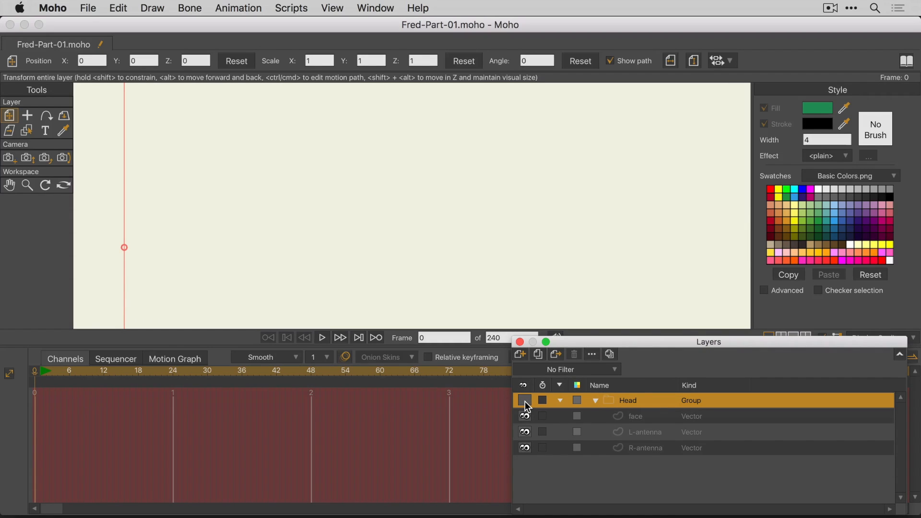
left_click(522, 400)
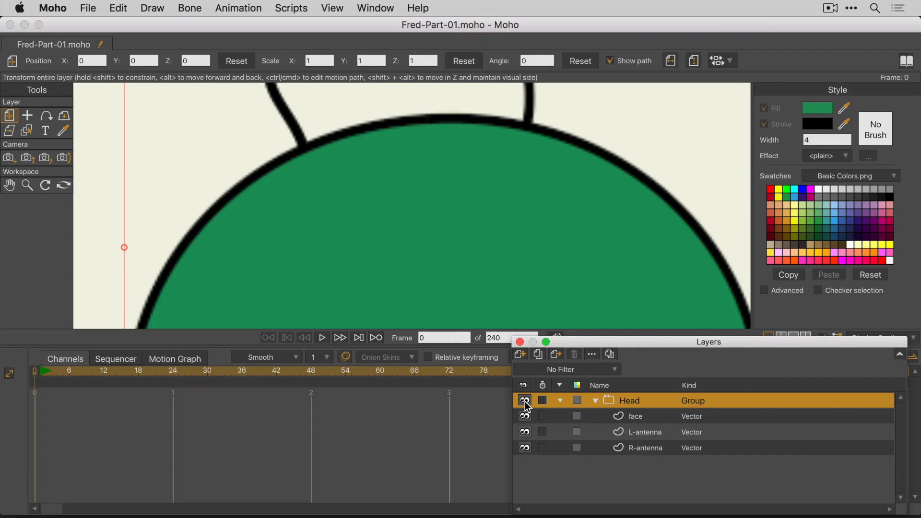
left_click(523, 416)
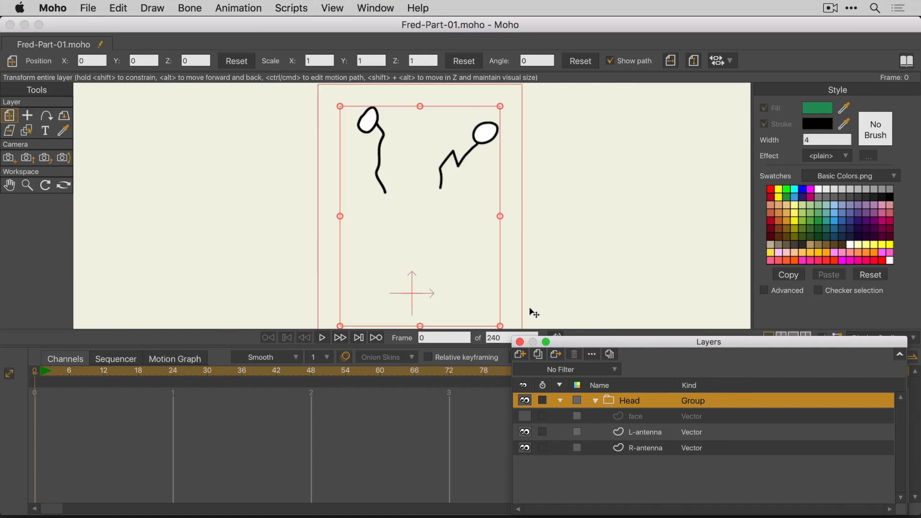
mouse_move(526, 423)
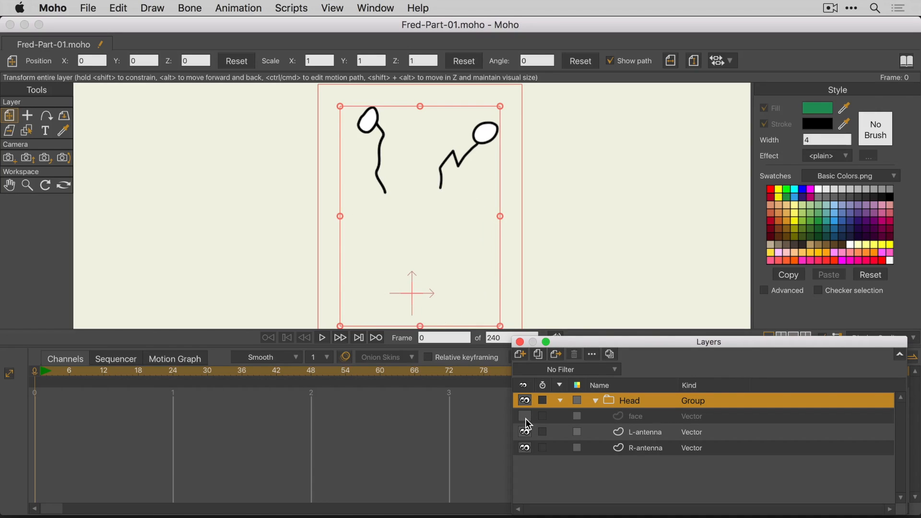
left_click(523, 416)
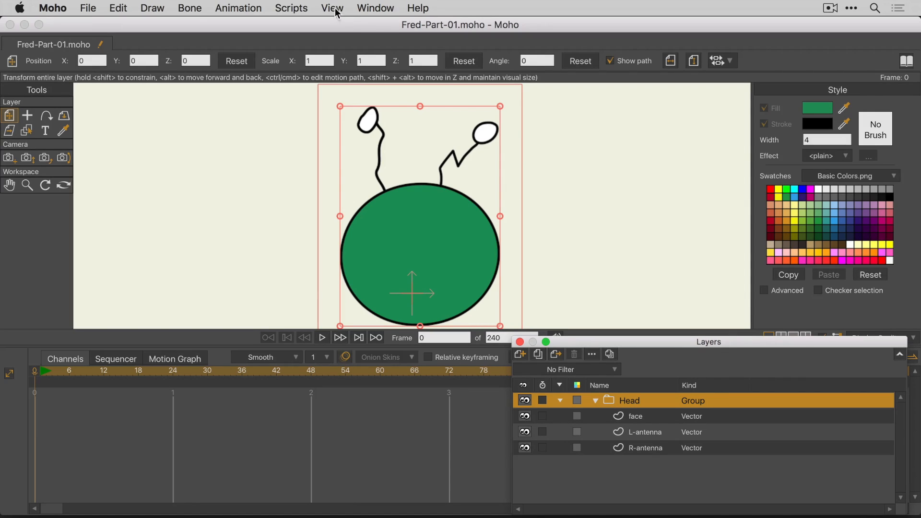
left_click(332, 8)
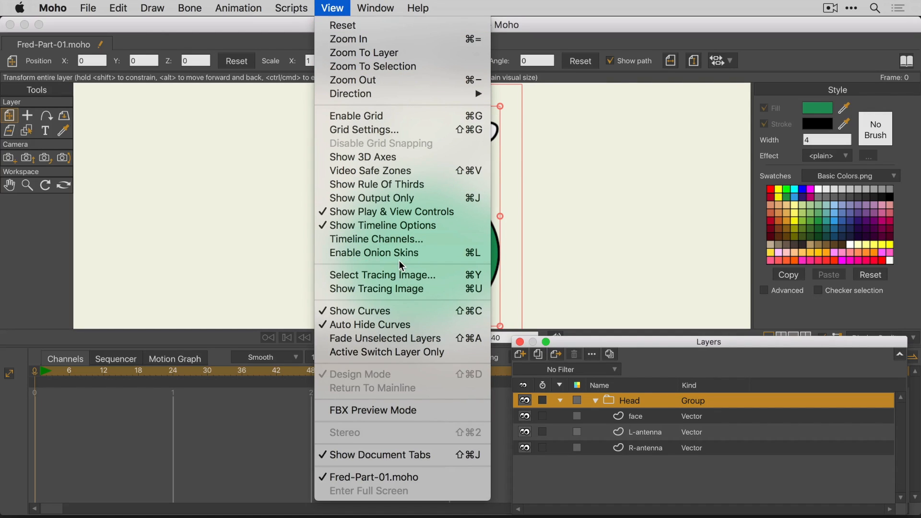